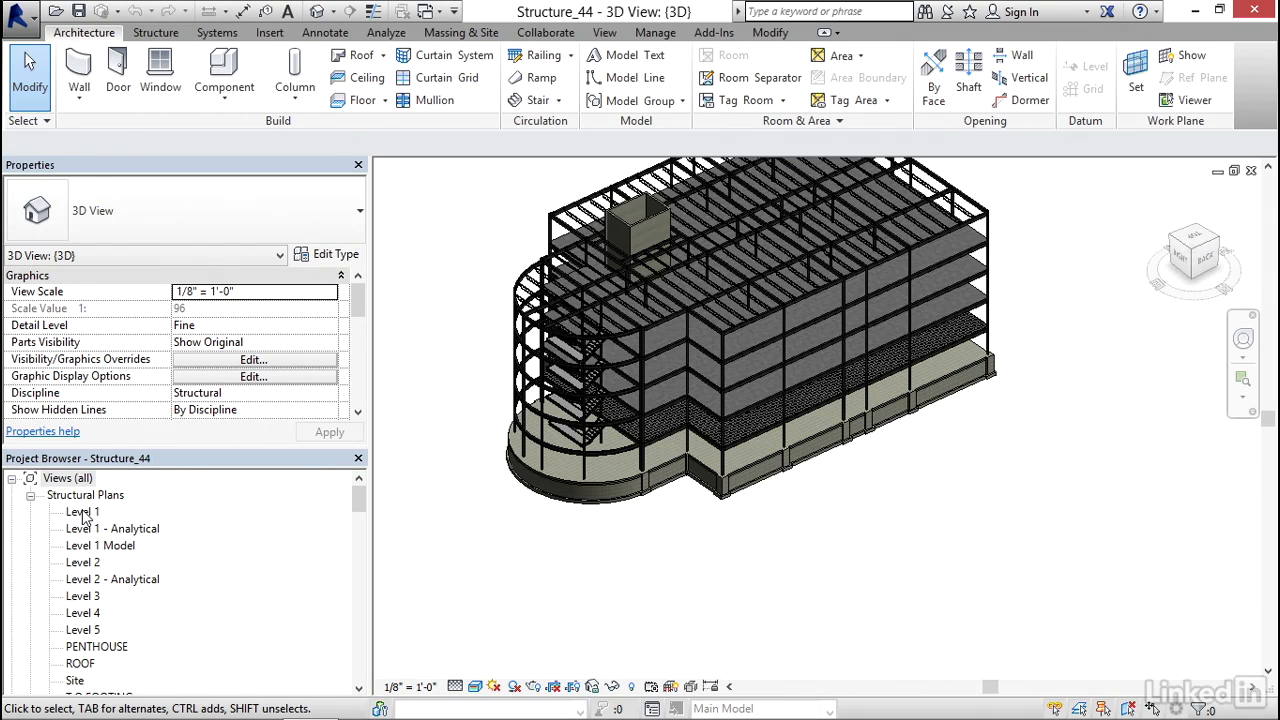
Step: Open the Level 1 structural plan from the Project Browser
left_click(83, 512)
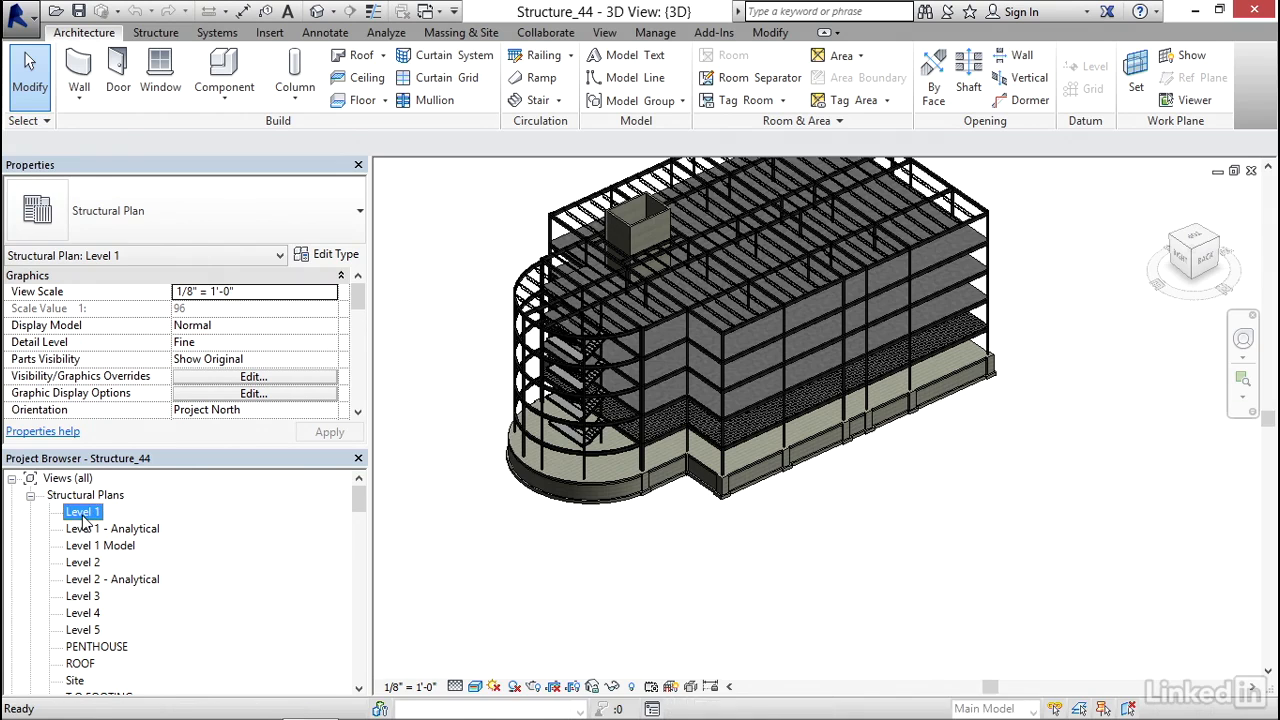
double_click(81, 511)
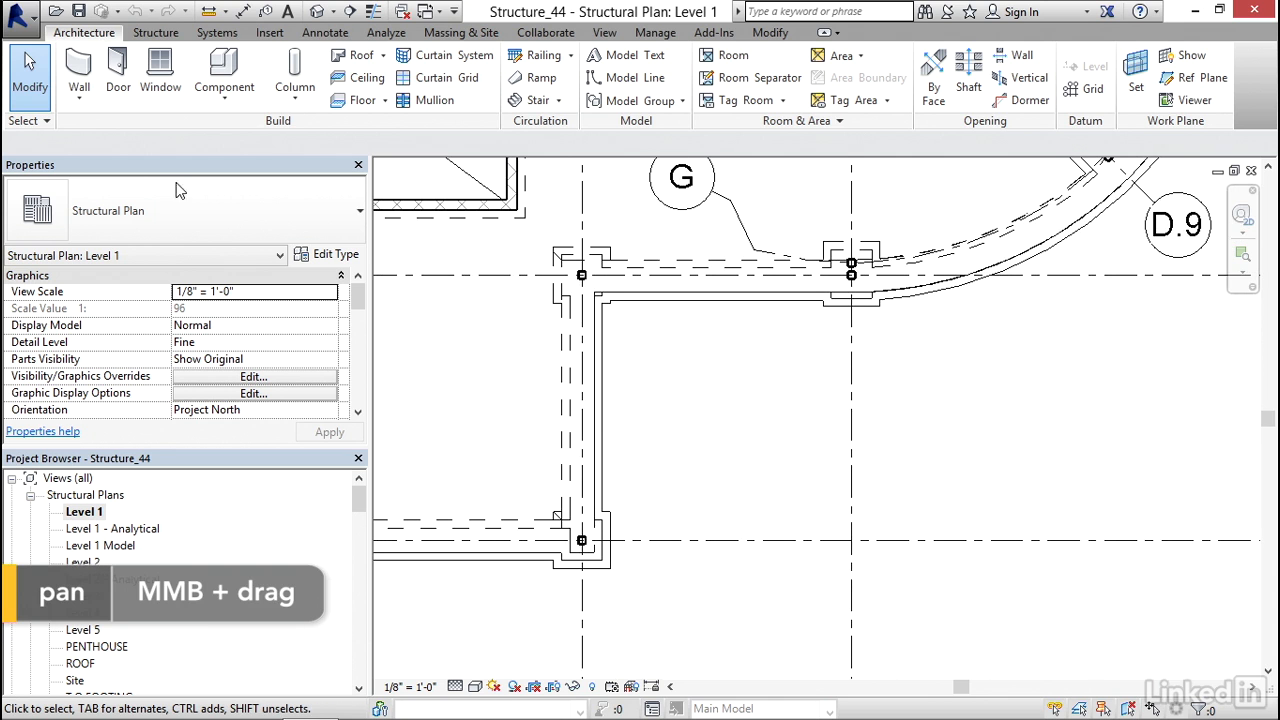
mouse_move(534, 78)
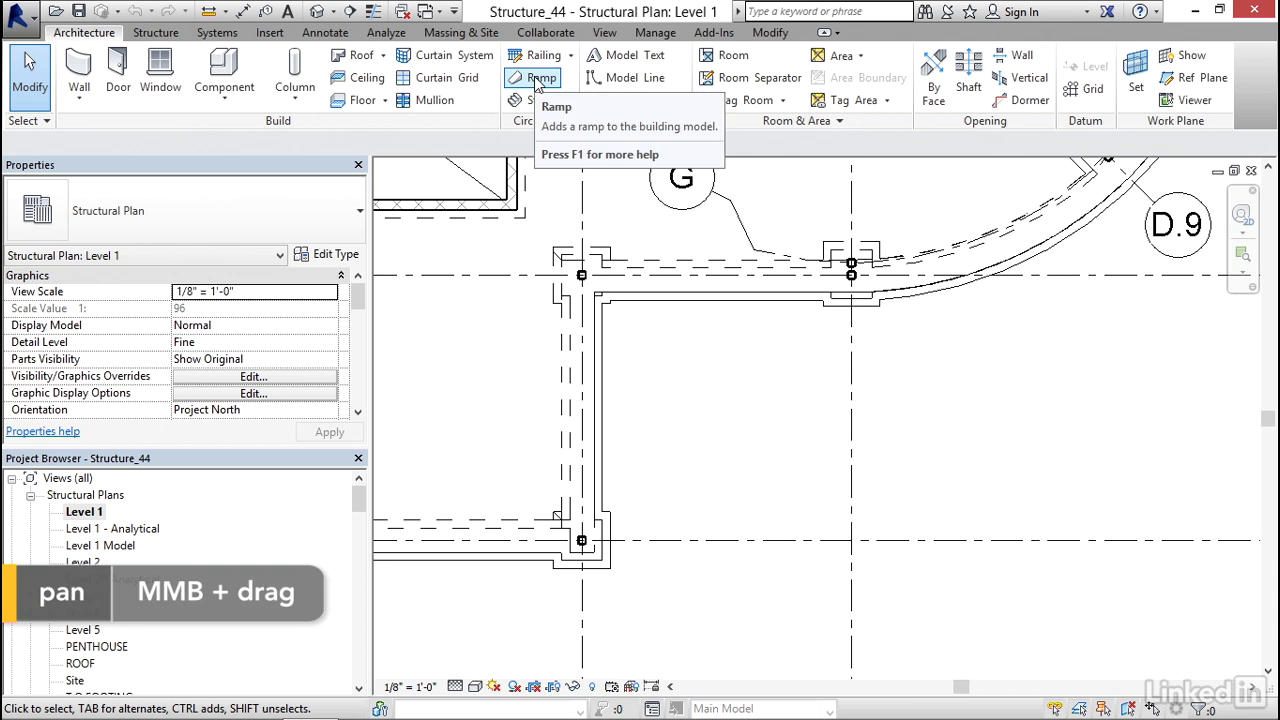
mouse_move(532, 78)
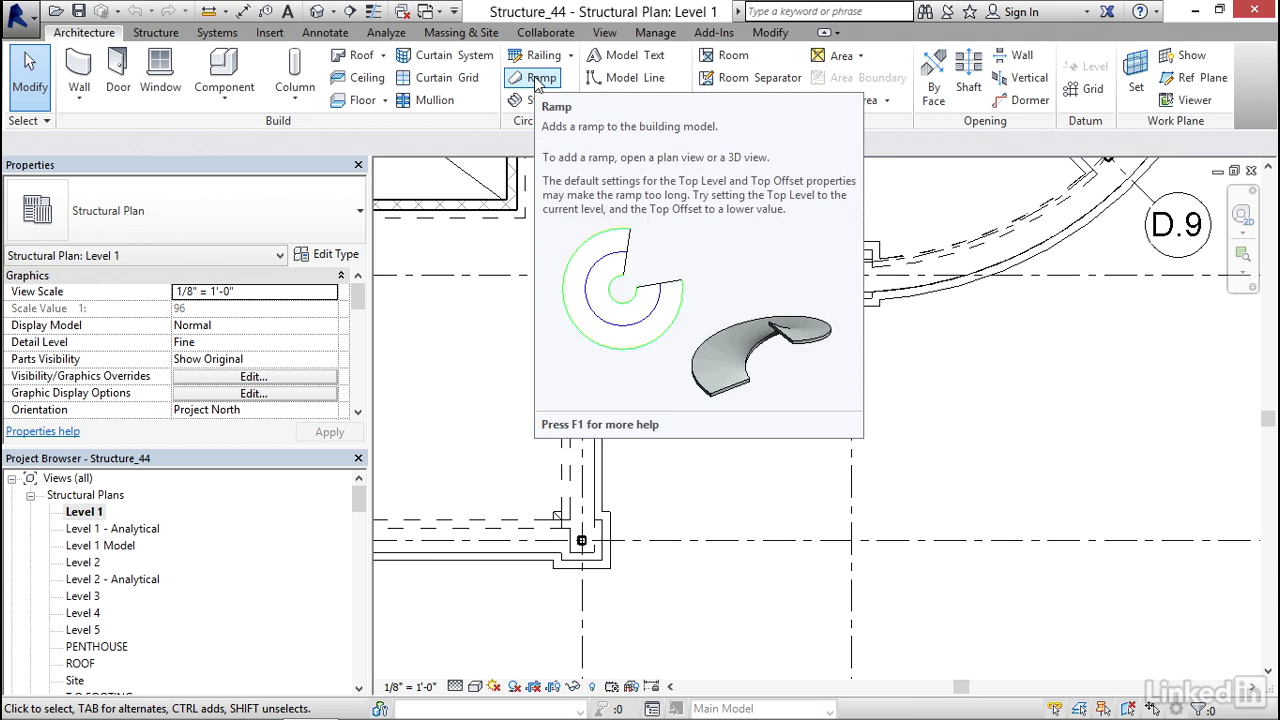
Step: Start a ramp with Base Offset -2' 6" and Top Level set to Level 1
left_click(533, 77)
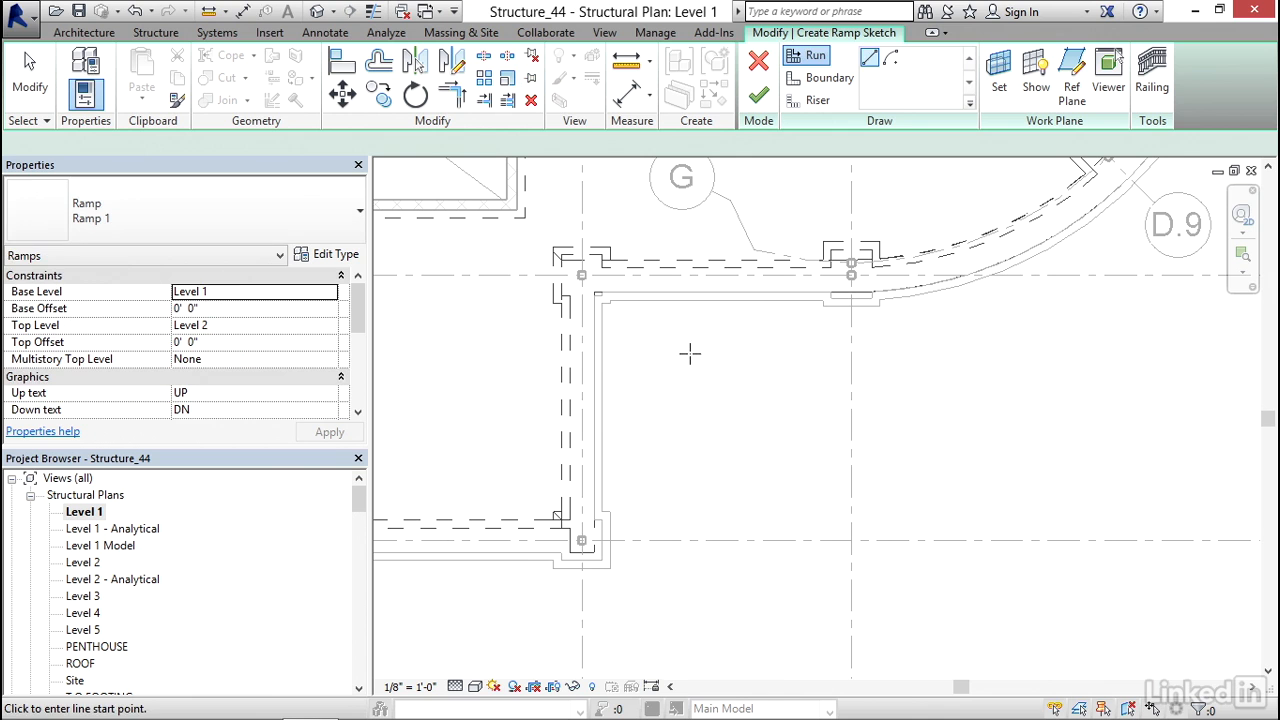
mouse_move(85, 292)
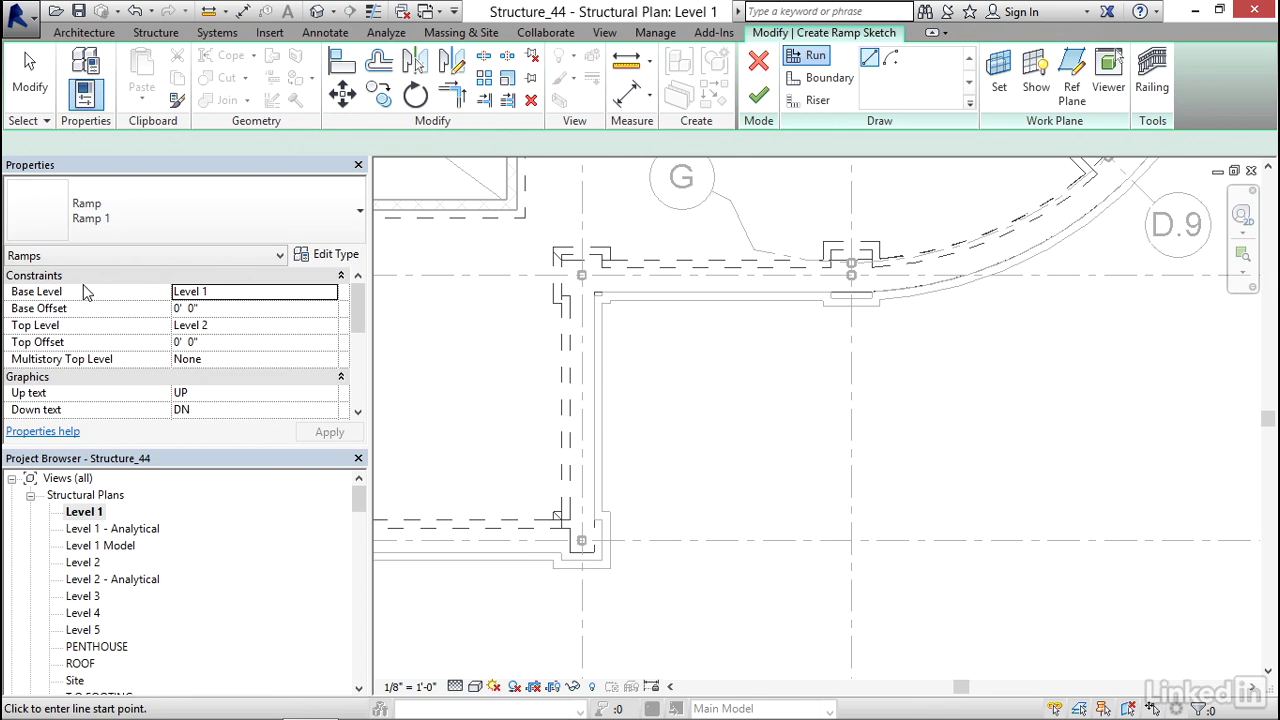
mouse_move(205, 332)
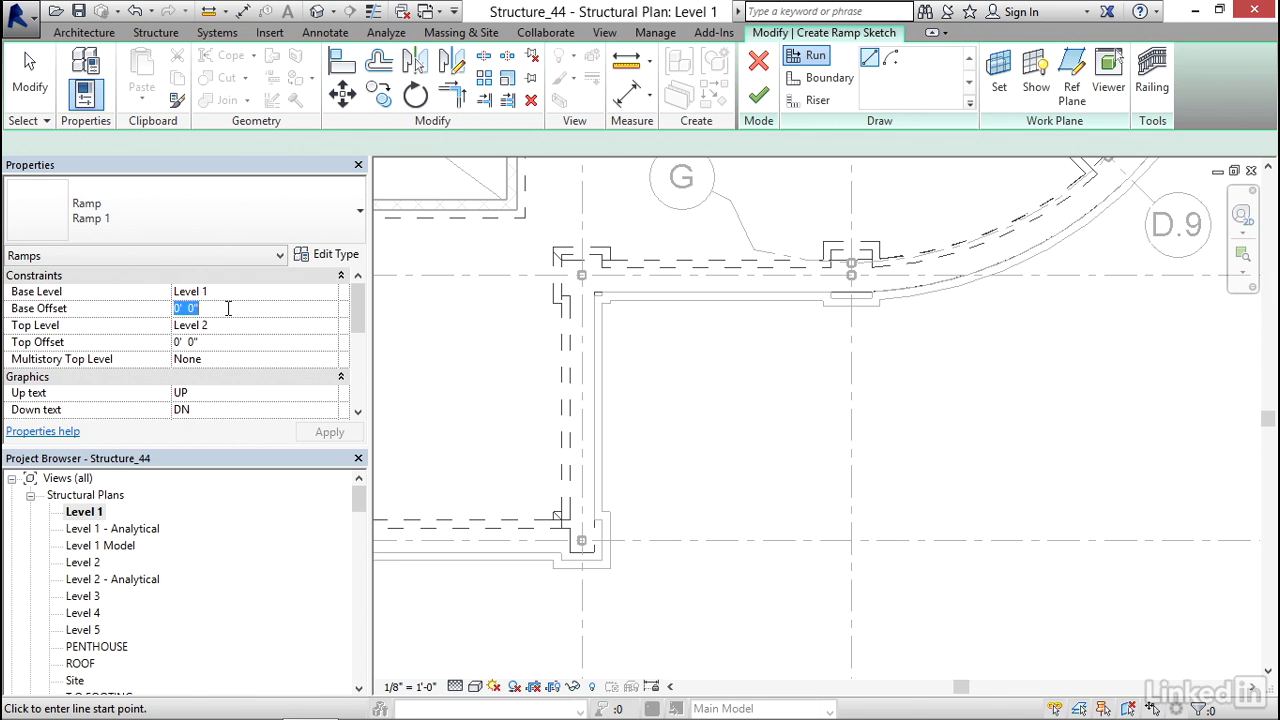
type("-2' 6\"")
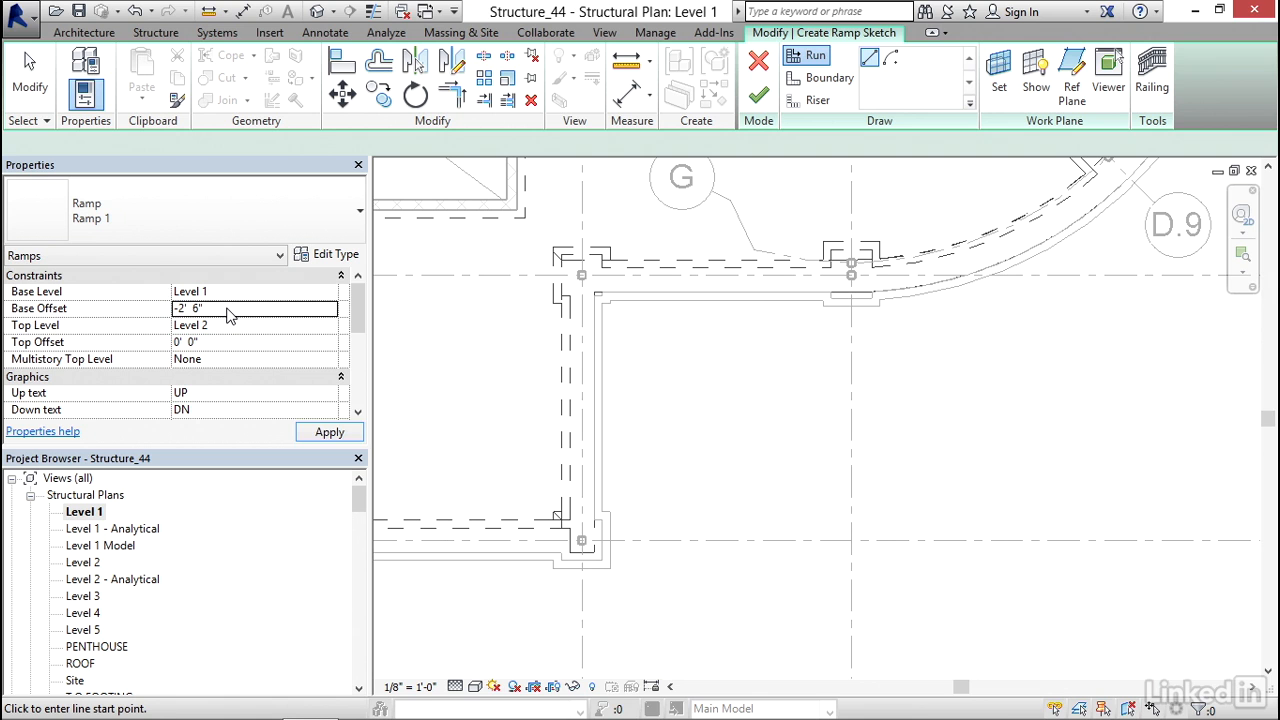
mouse_move(250, 333)
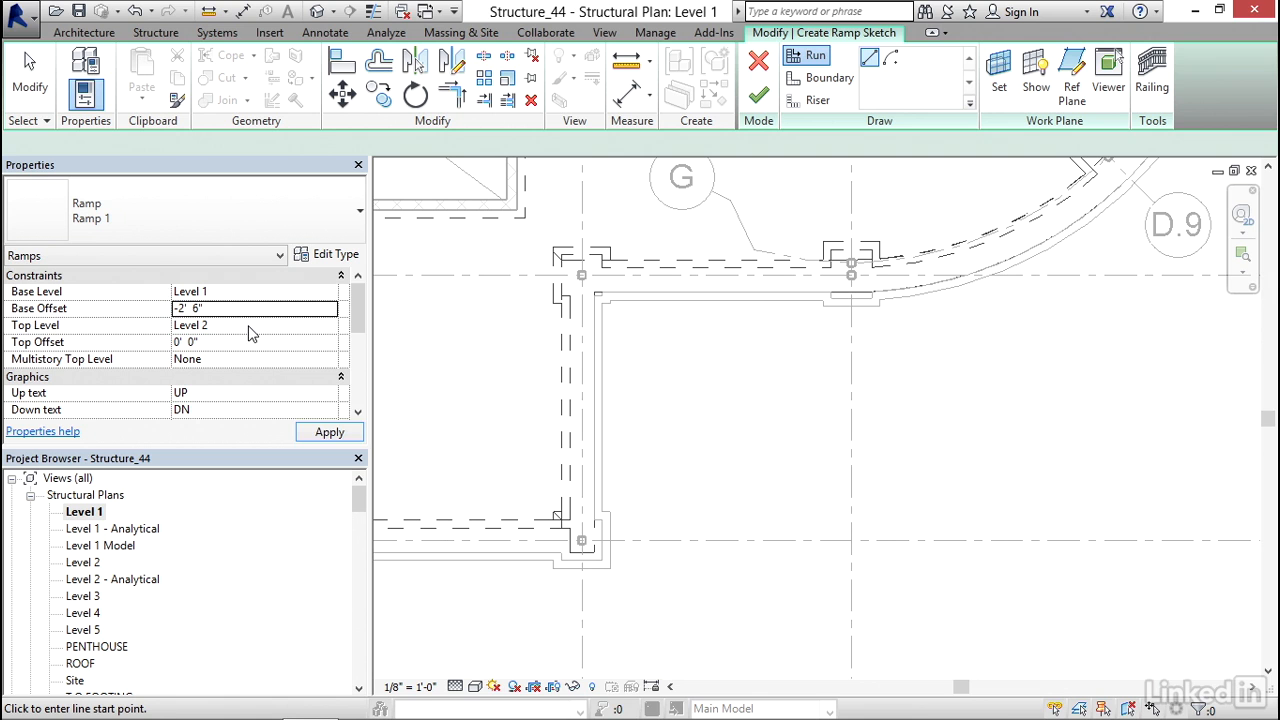
left_click(329, 324)
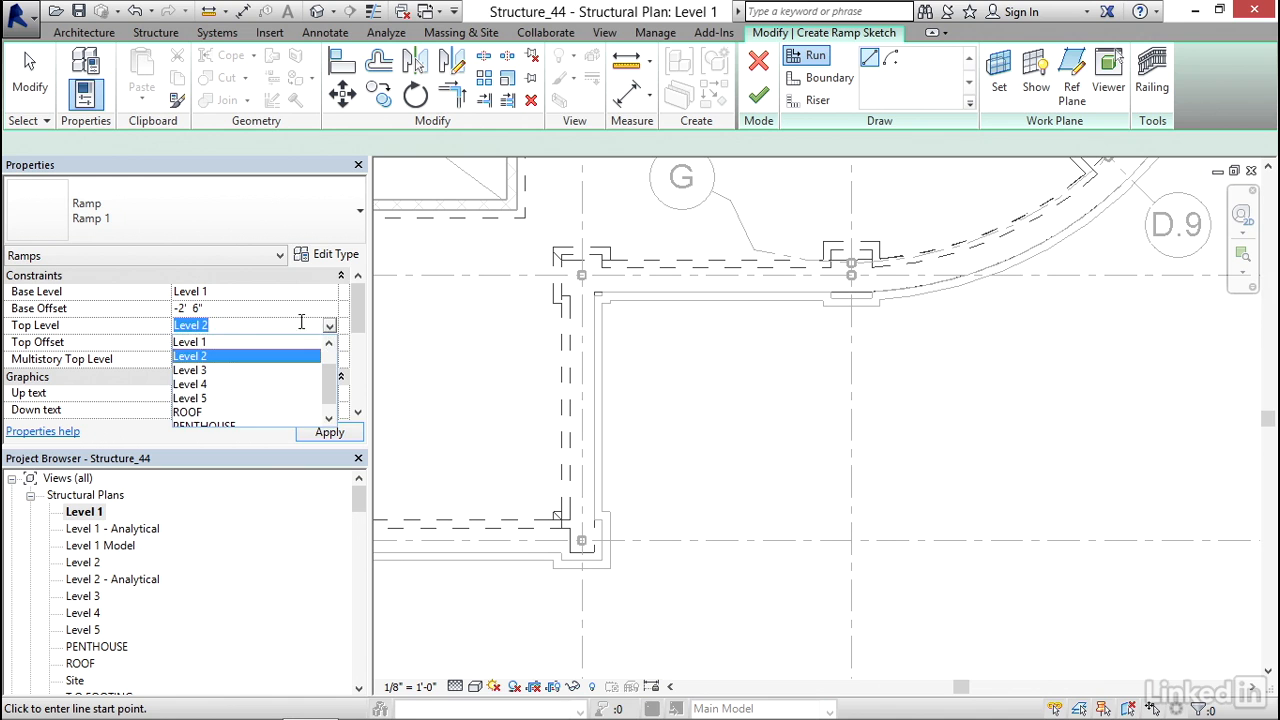
left_click(189, 341)
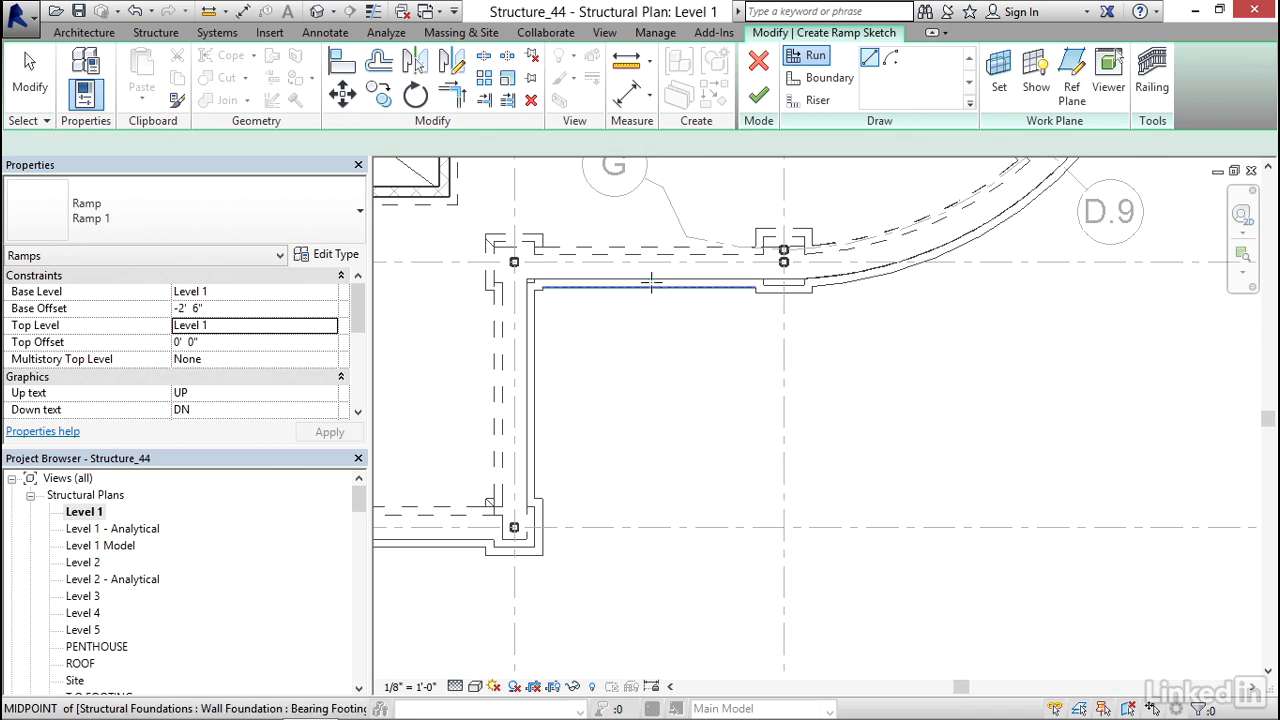
mouse_move(654, 276)
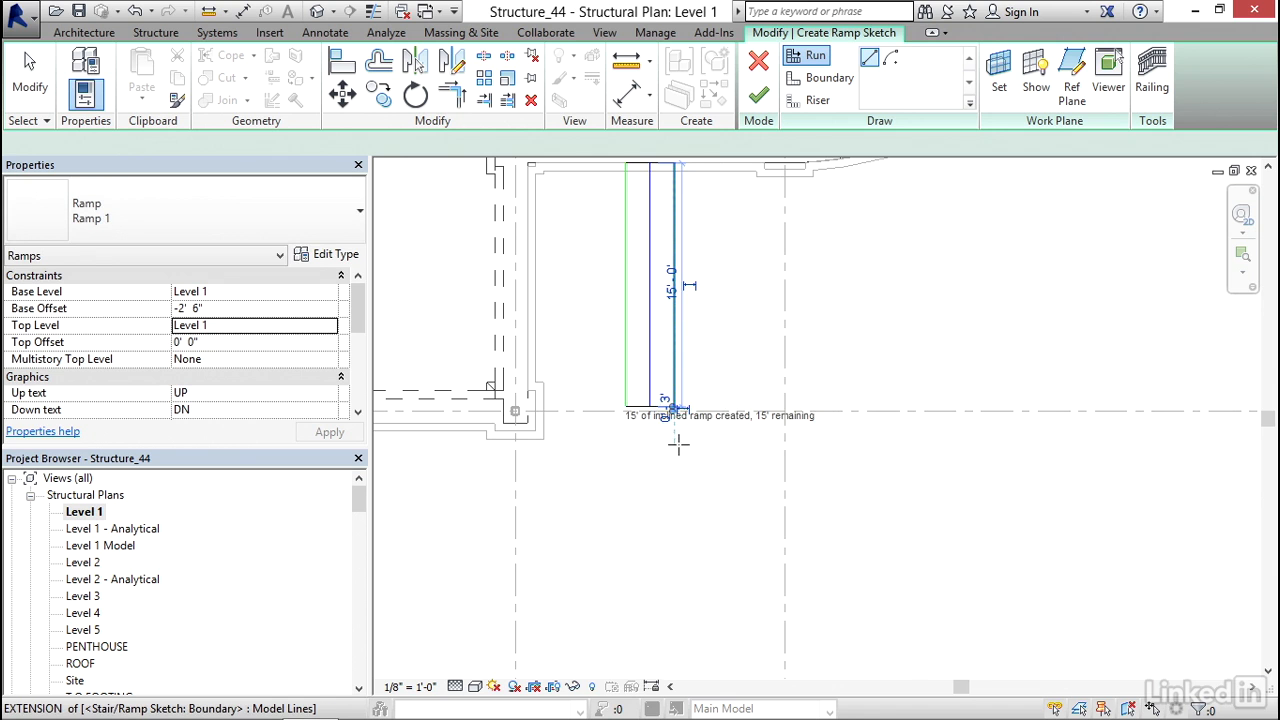
mouse_move(677, 459)
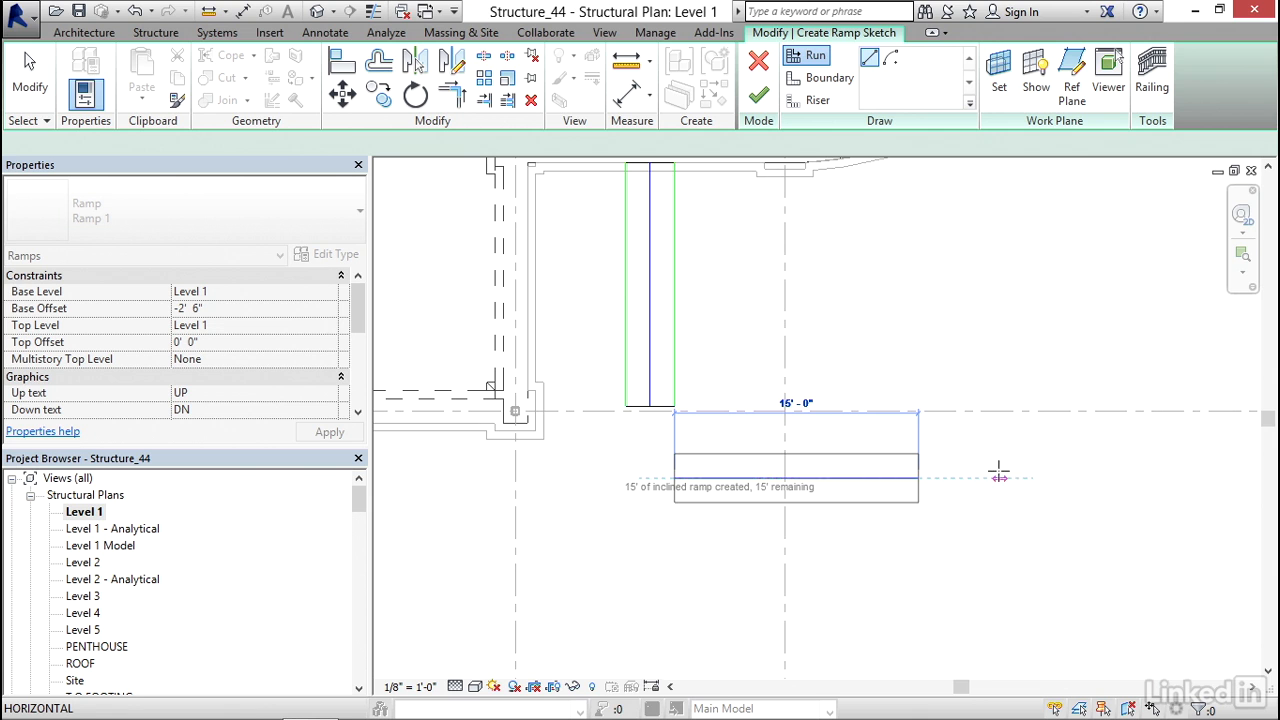
mouse_move(1000, 475)
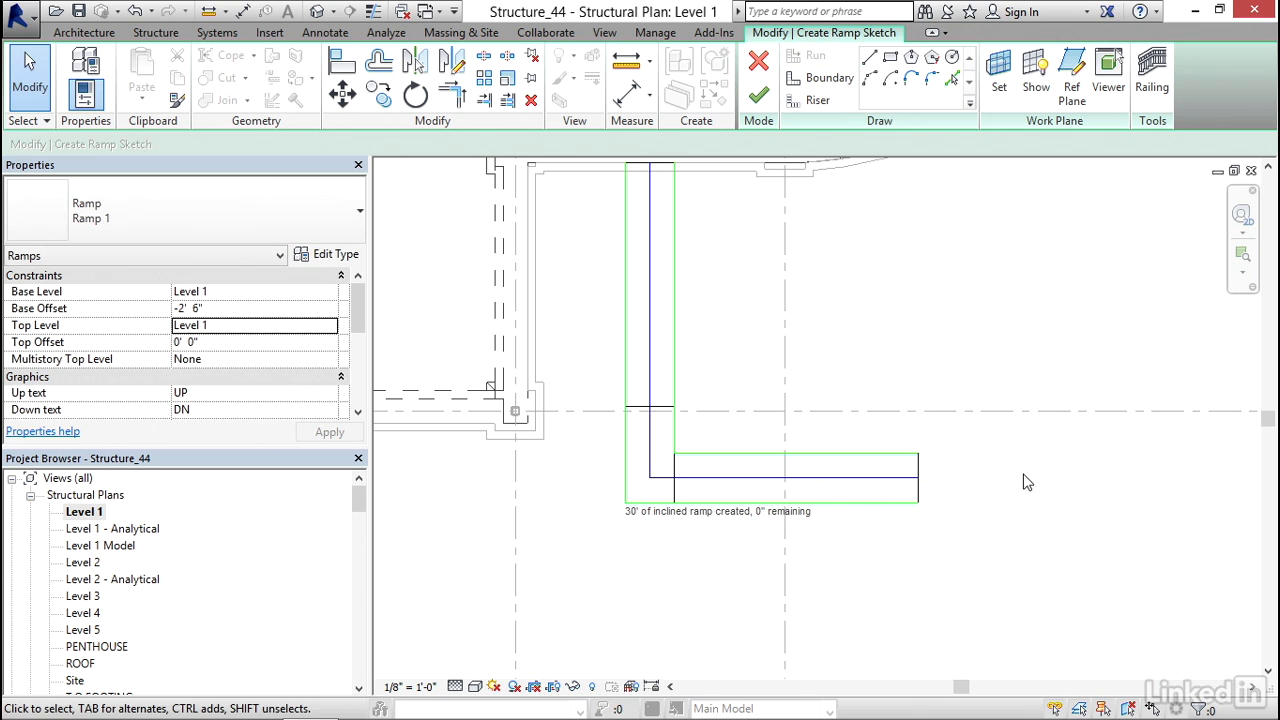
mouse_move(914, 321)
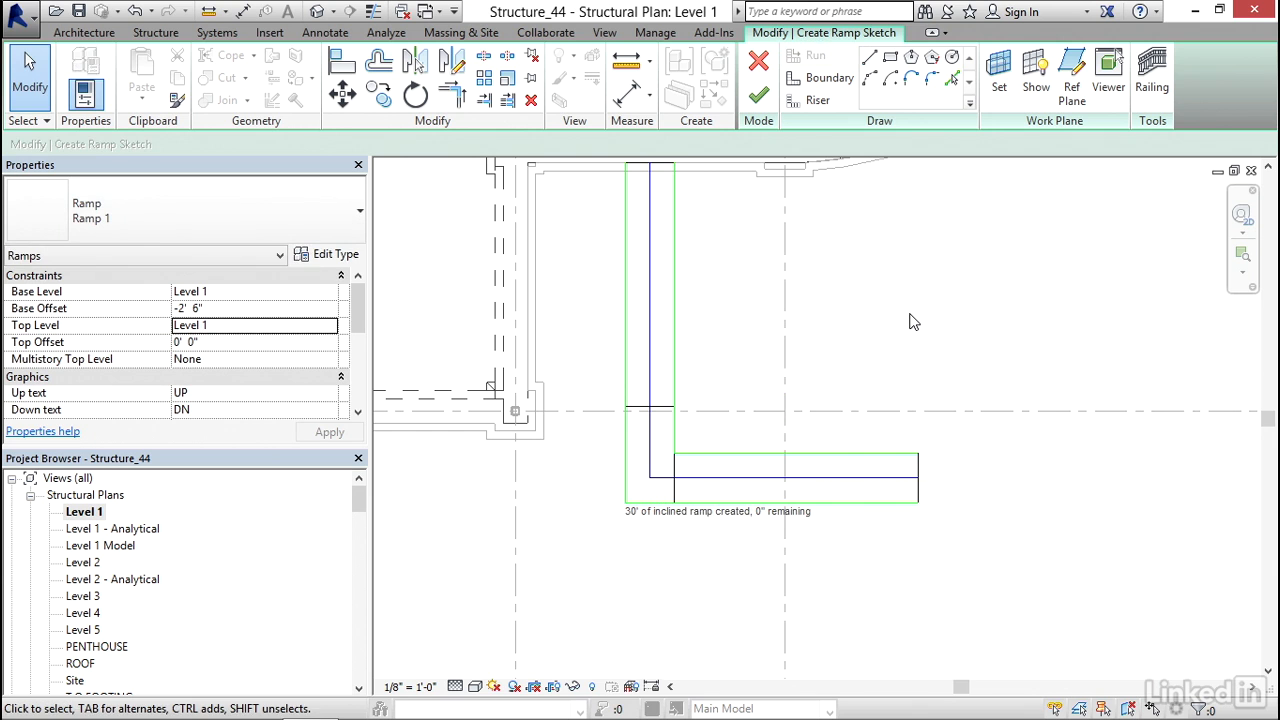
mouse_move(916, 313)
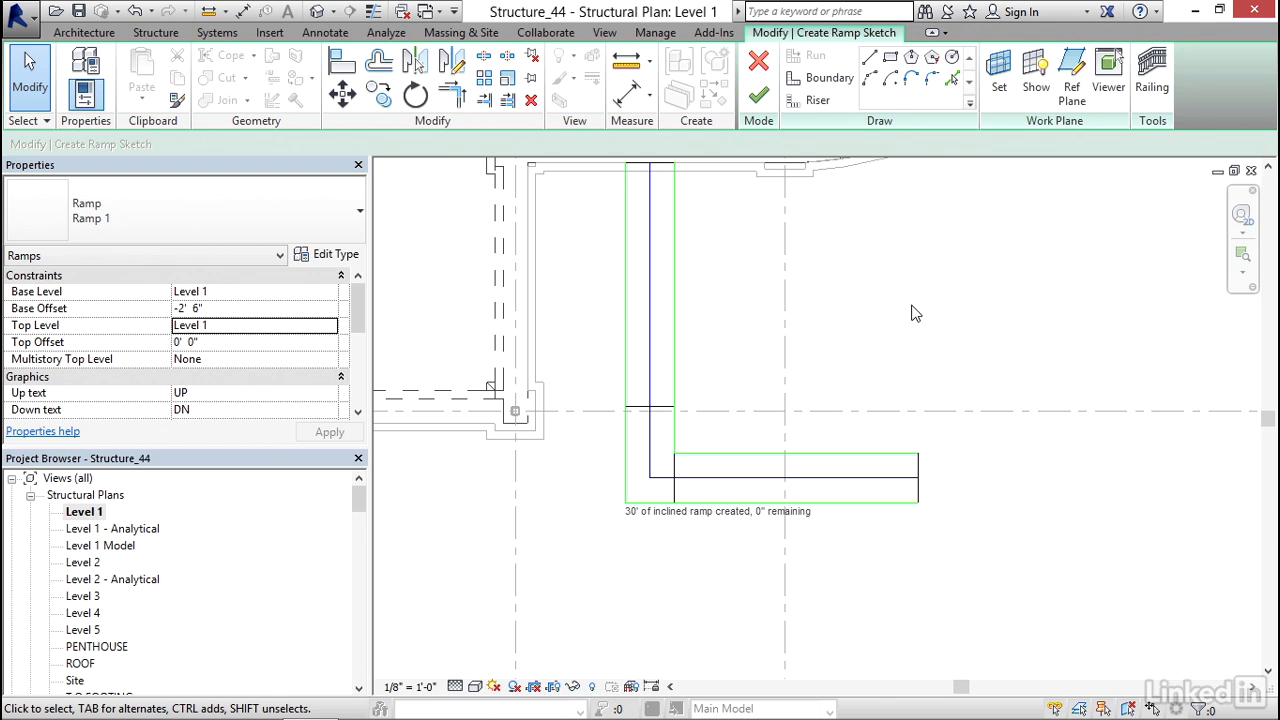
mouse_move(1153, 75)
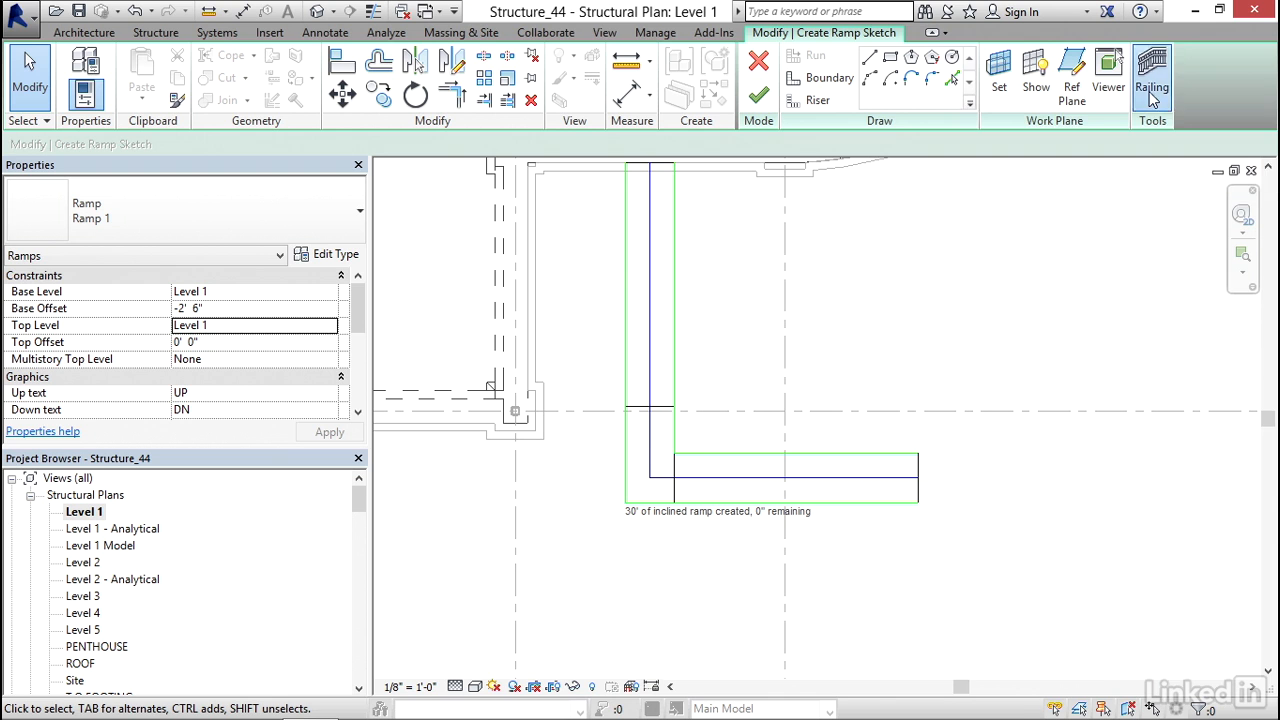
Step: Set the ramp's railing to None and finish the ramp sketch
left_click(1152, 75)
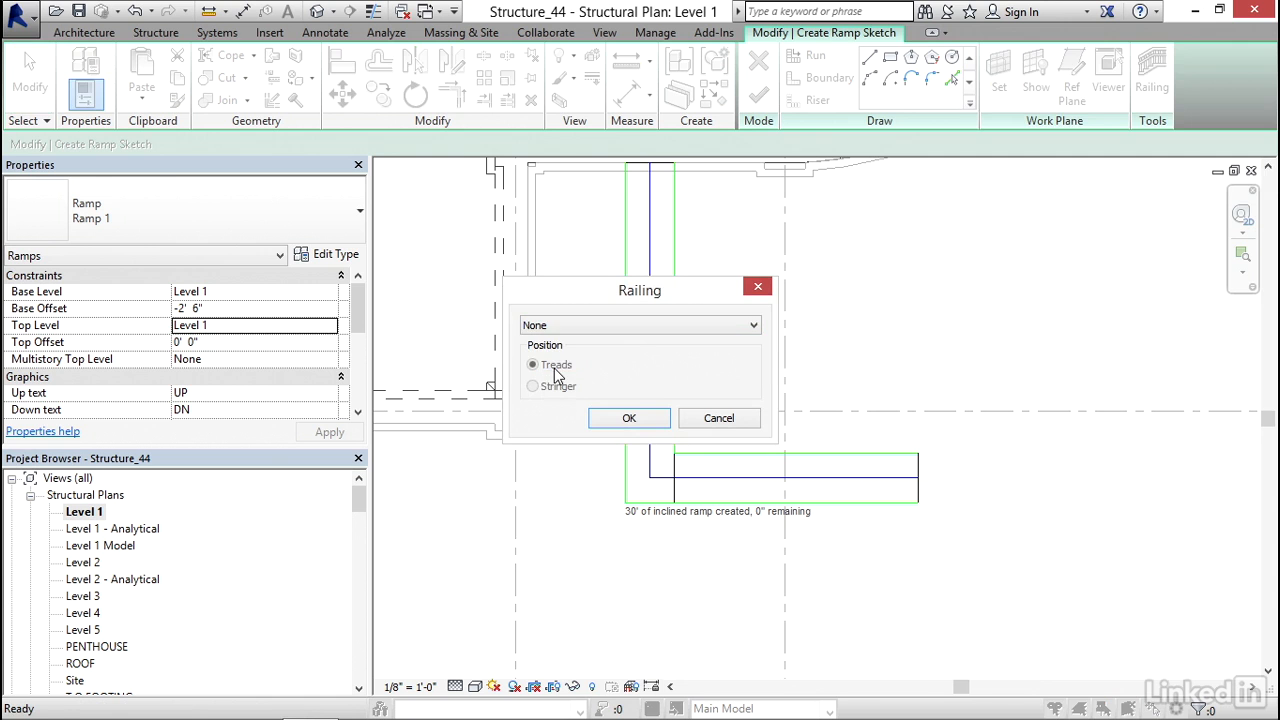
left_click(628, 418)
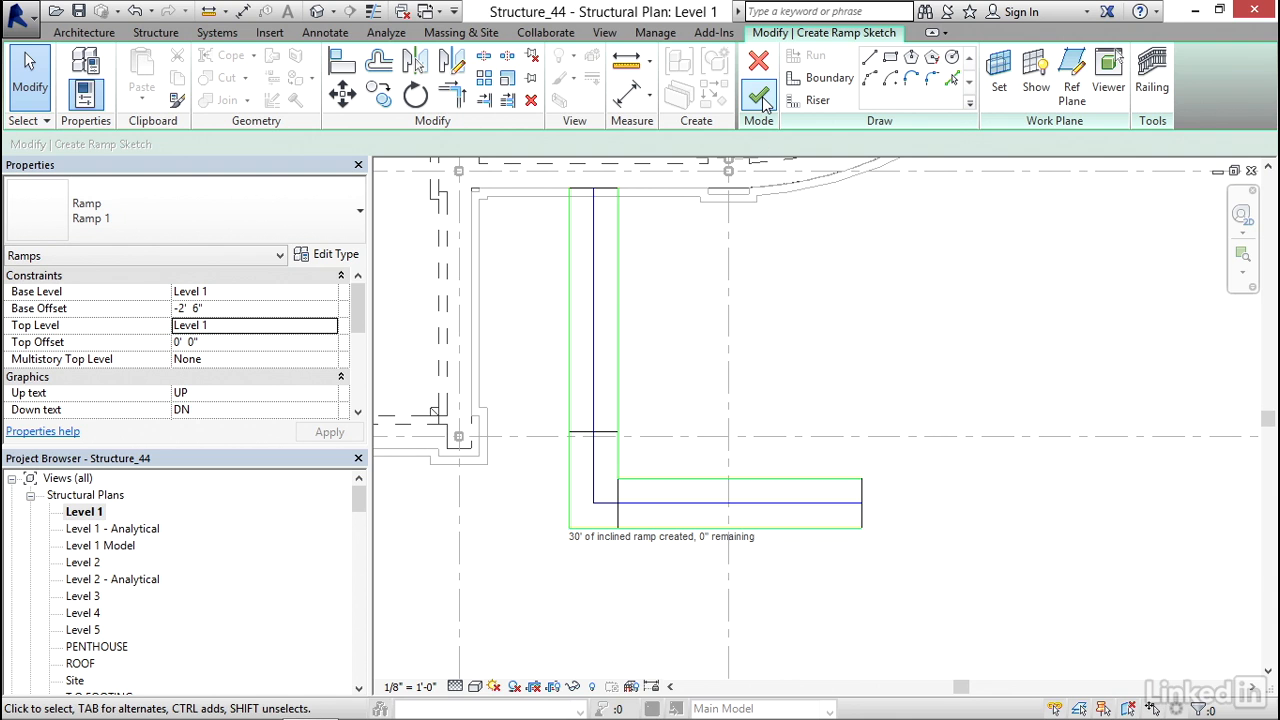
mouse_move(754, 98)
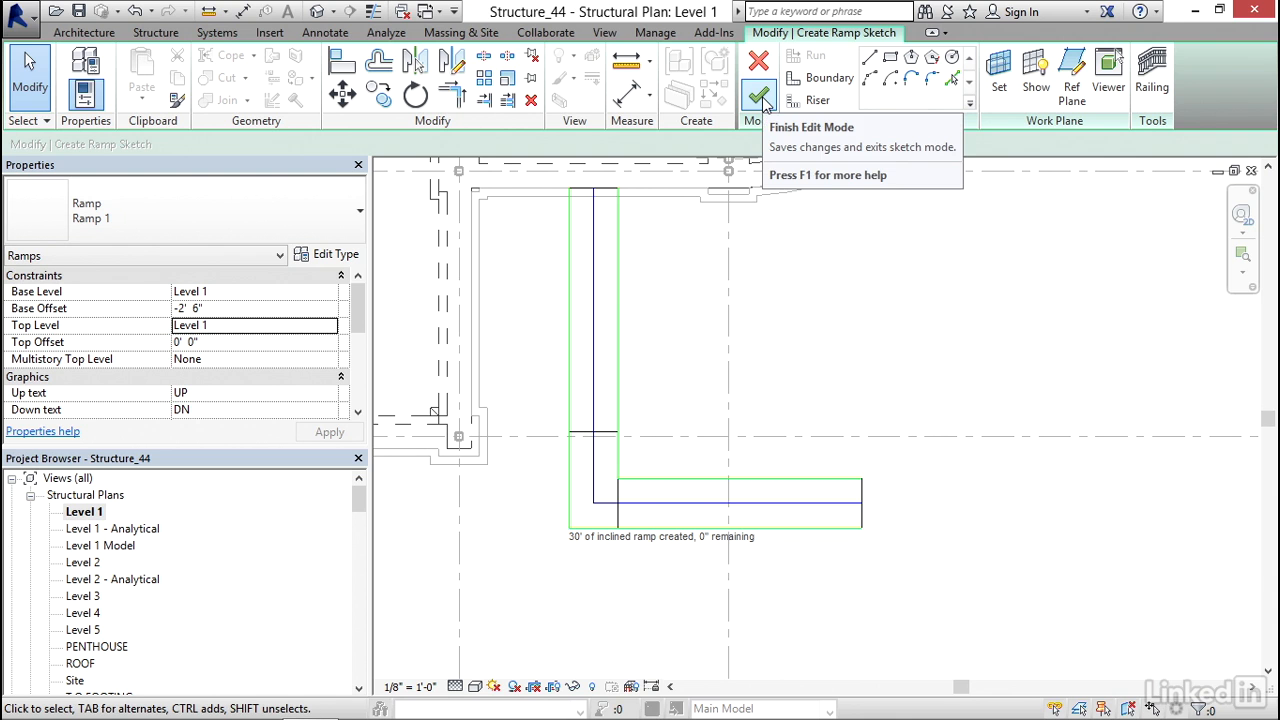
left_click(756, 99)
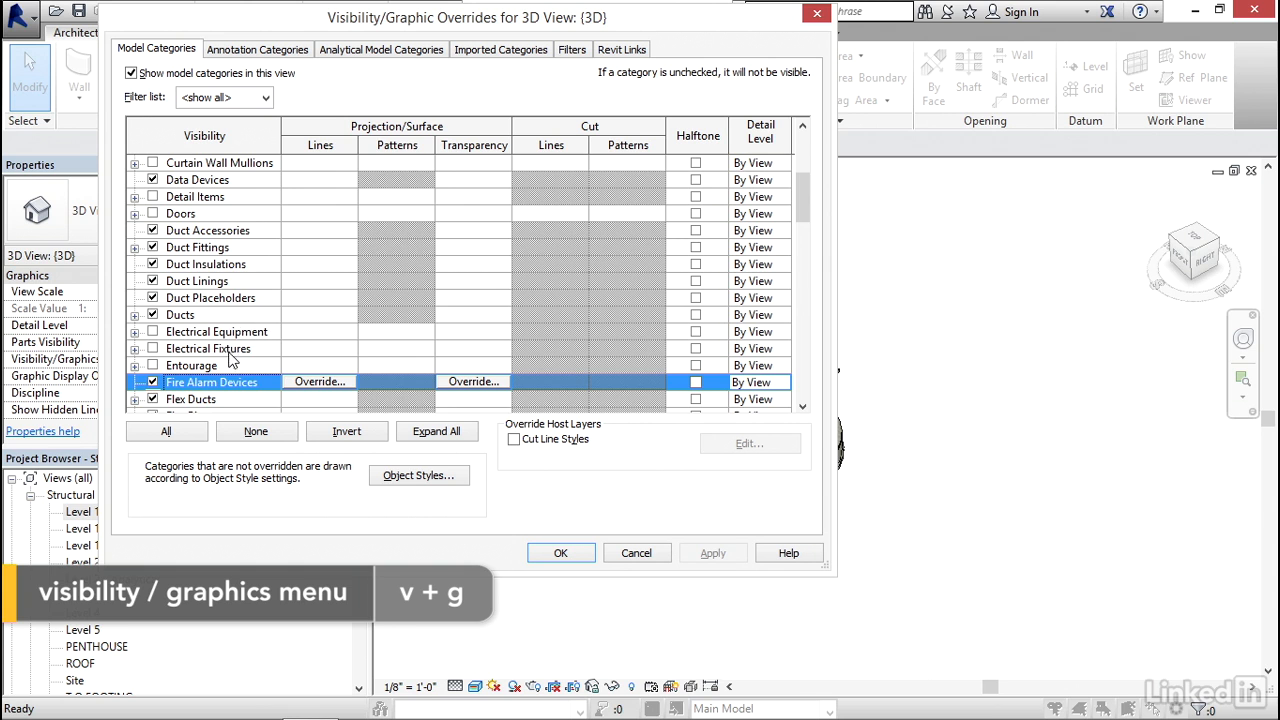
Step: Confirm Ramps are visible in the 3D view's visibility settings
scroll("down", 3)
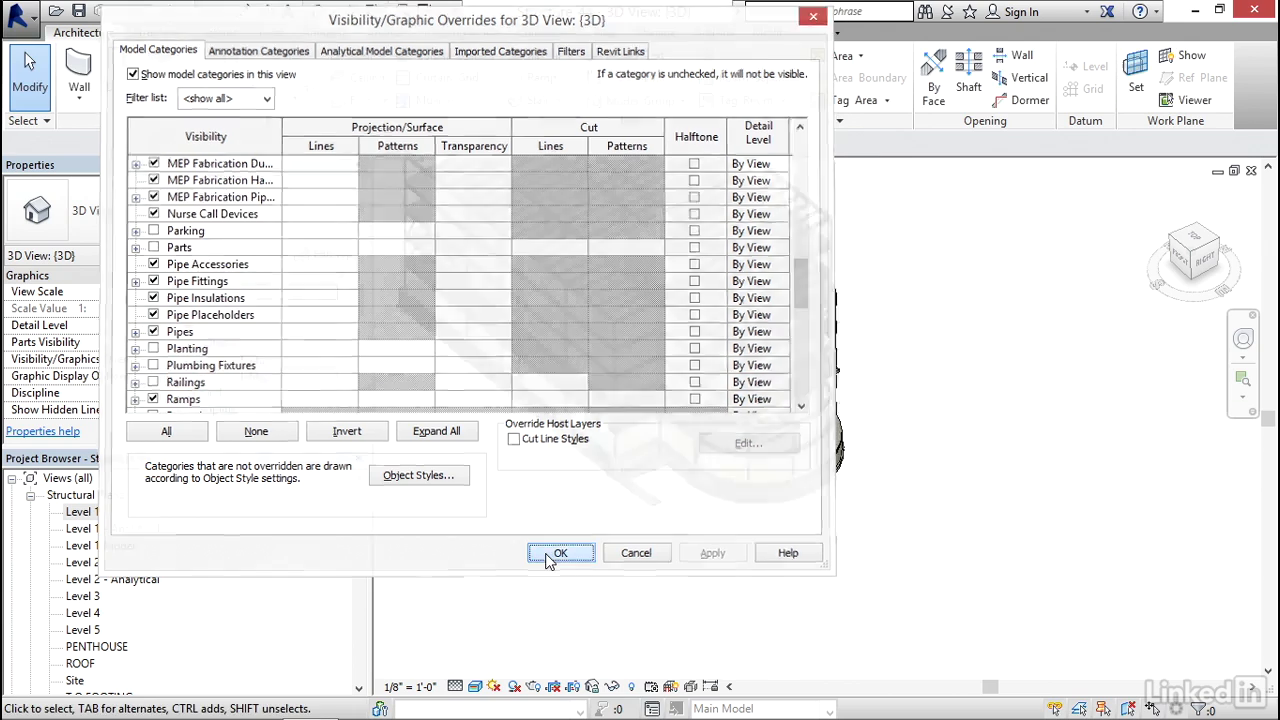
left_click(560, 552)
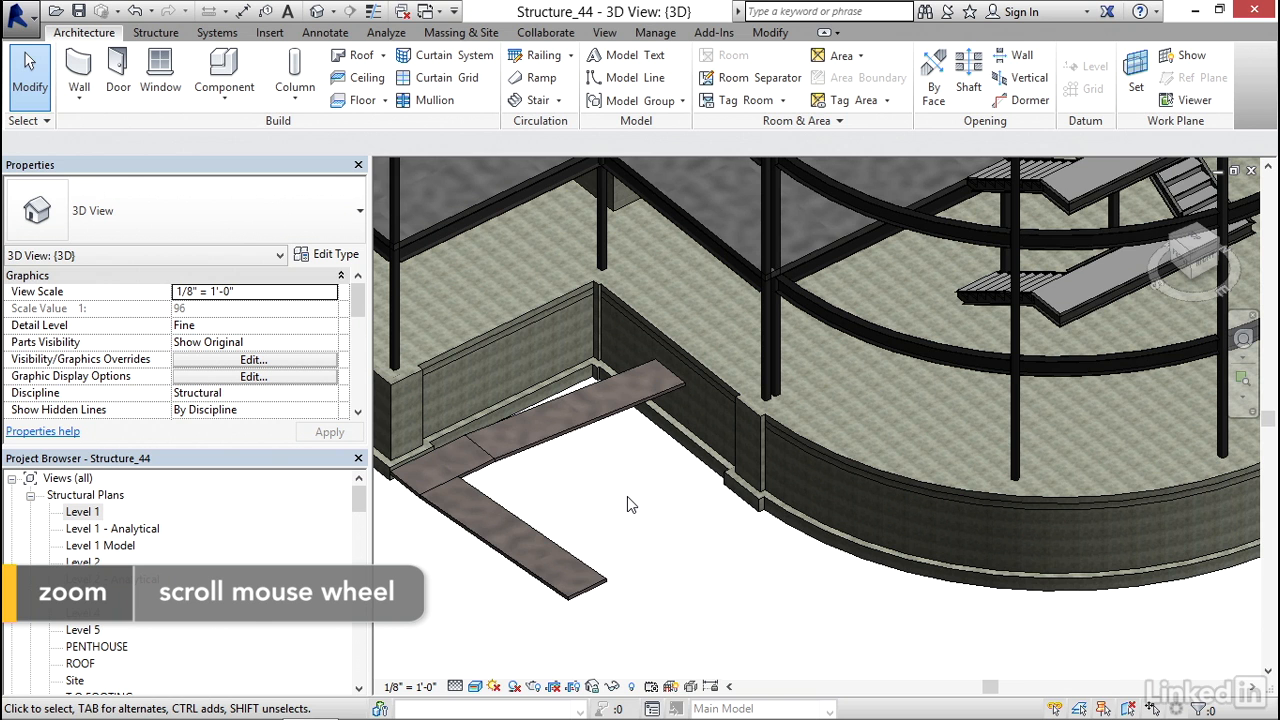
Step: Review the ramp in the Level 1 plan, then reposition the default 3D view around it
scroll("up", 3)
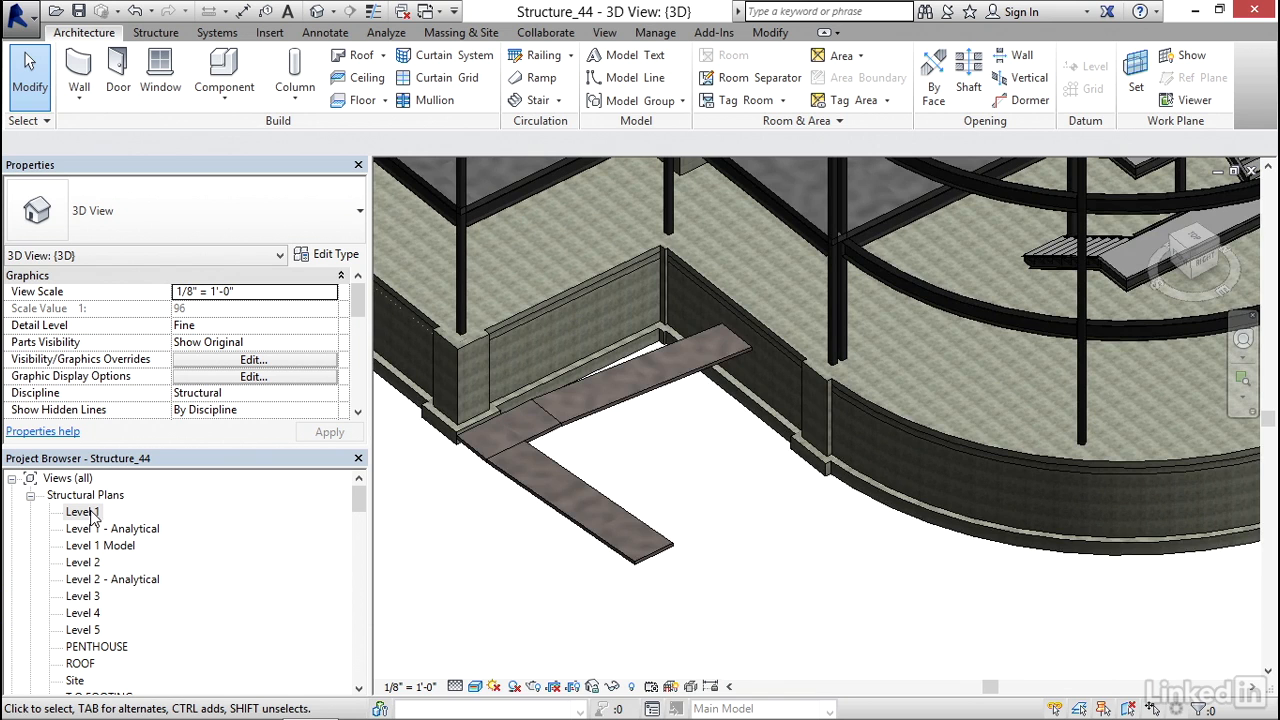
double_click(81, 512)
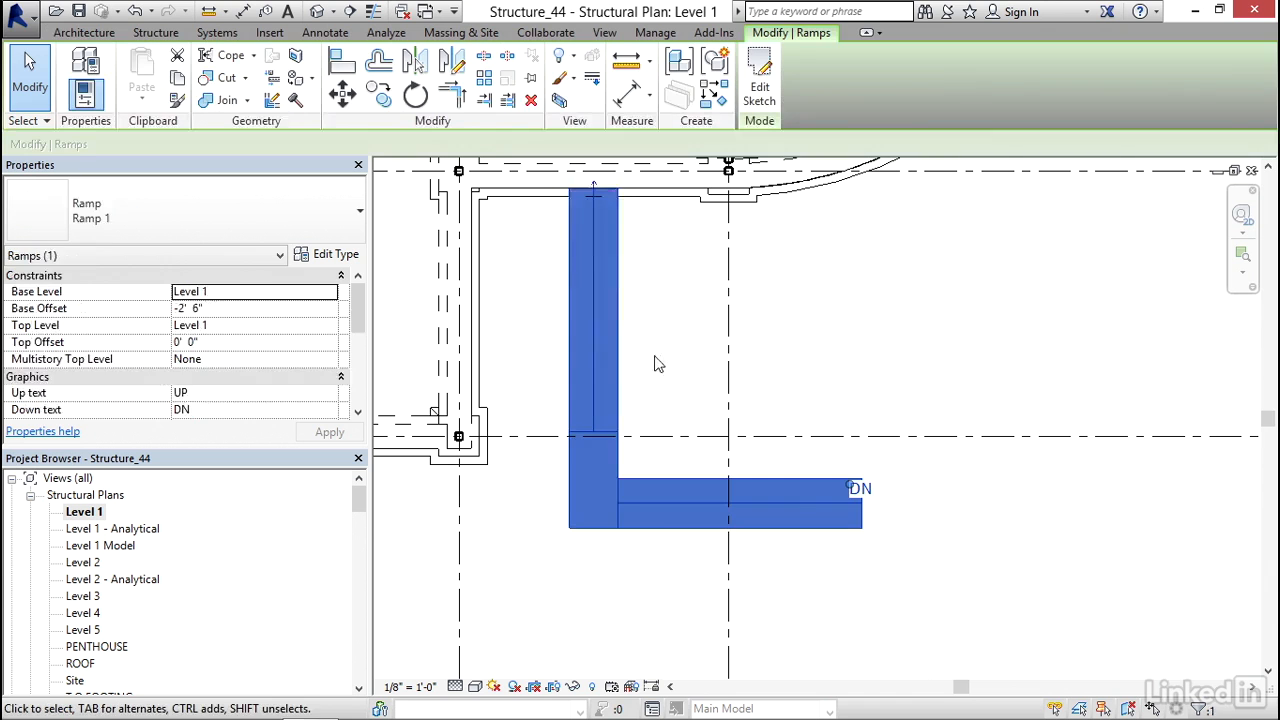
mouse_move(595, 190)
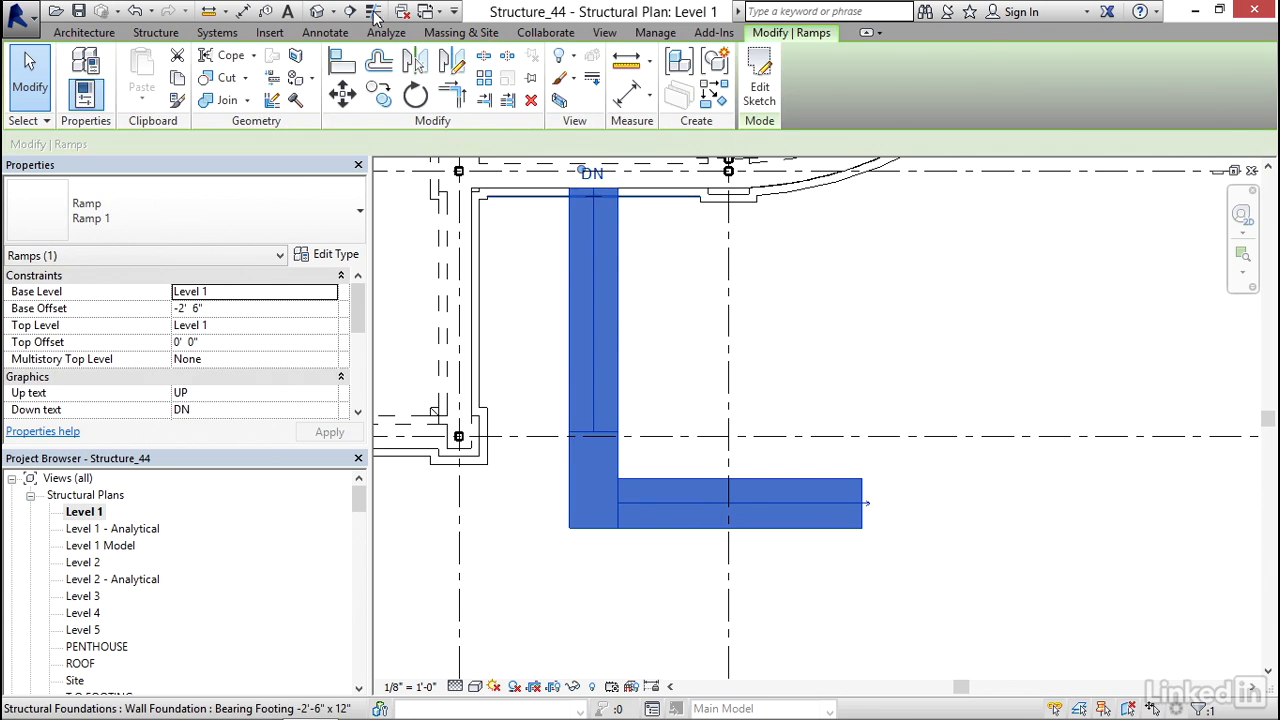
left_click(318, 11)
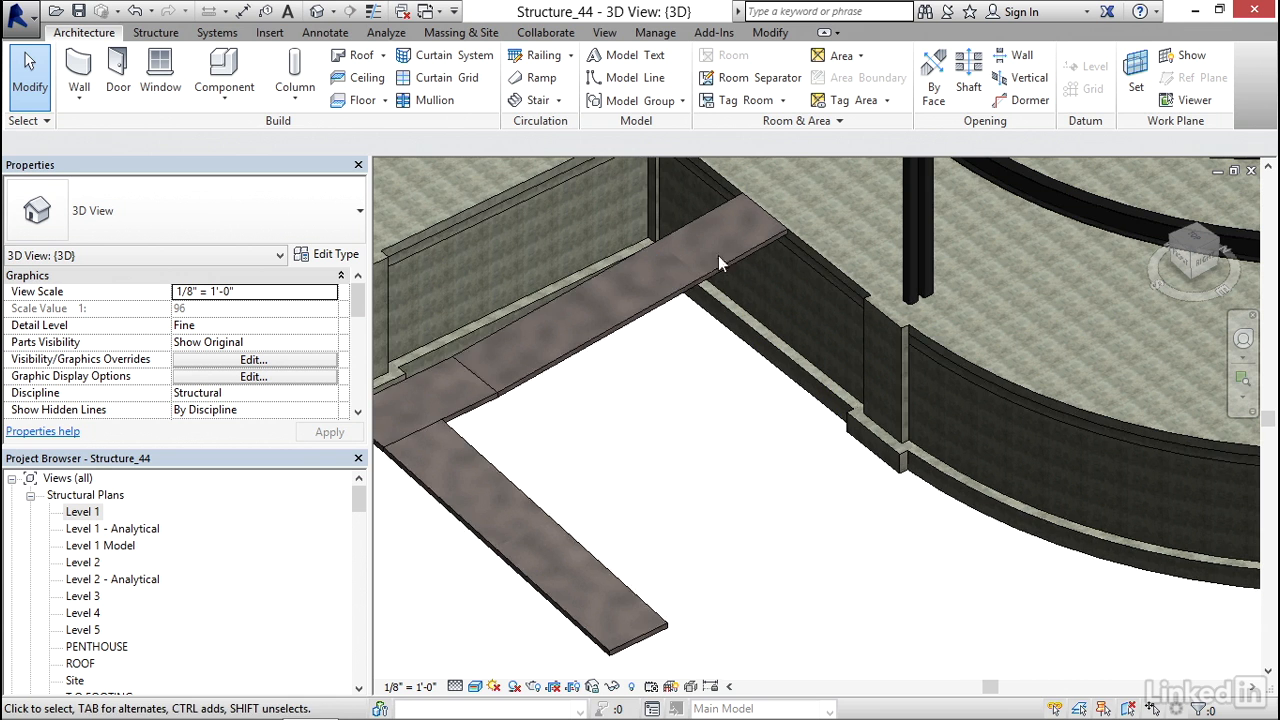
left_click_drag(720, 260, 670, 438)
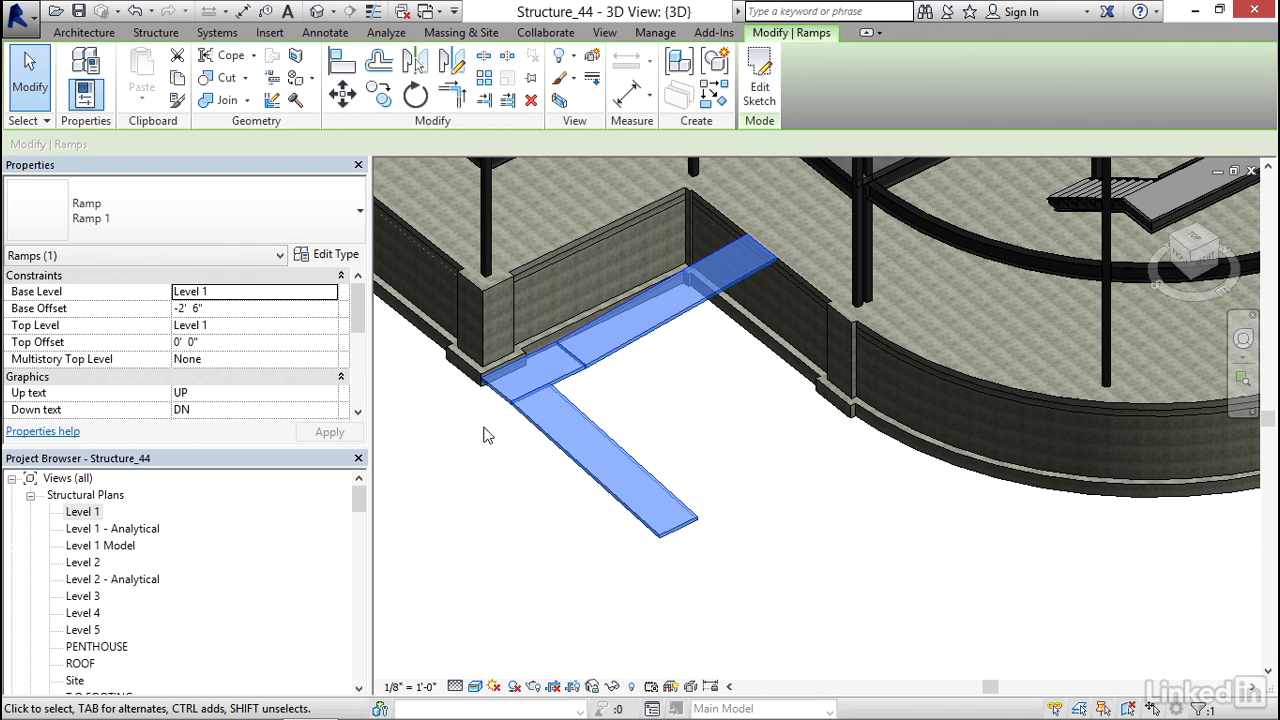
Step: Duplicate the Ramp 1 type in Type Properties, naming it 'Exterior Ramp'
scroll("down", 3)
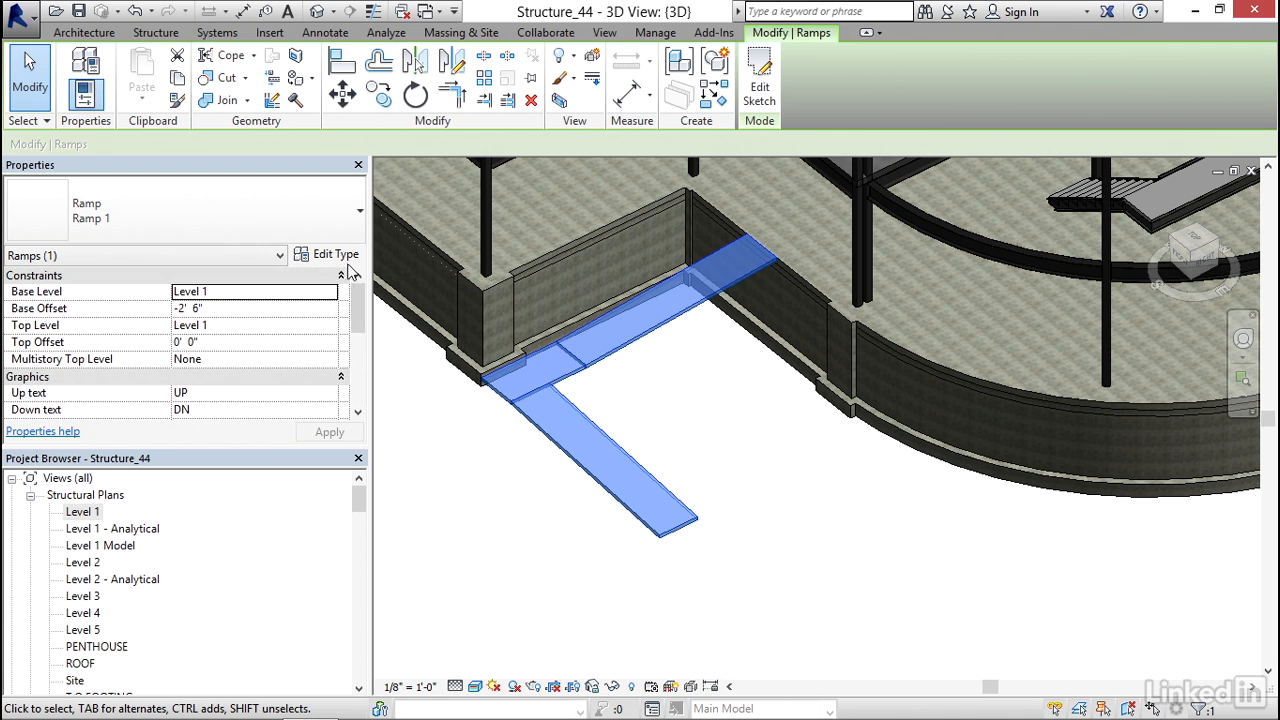
left_click(335, 253)
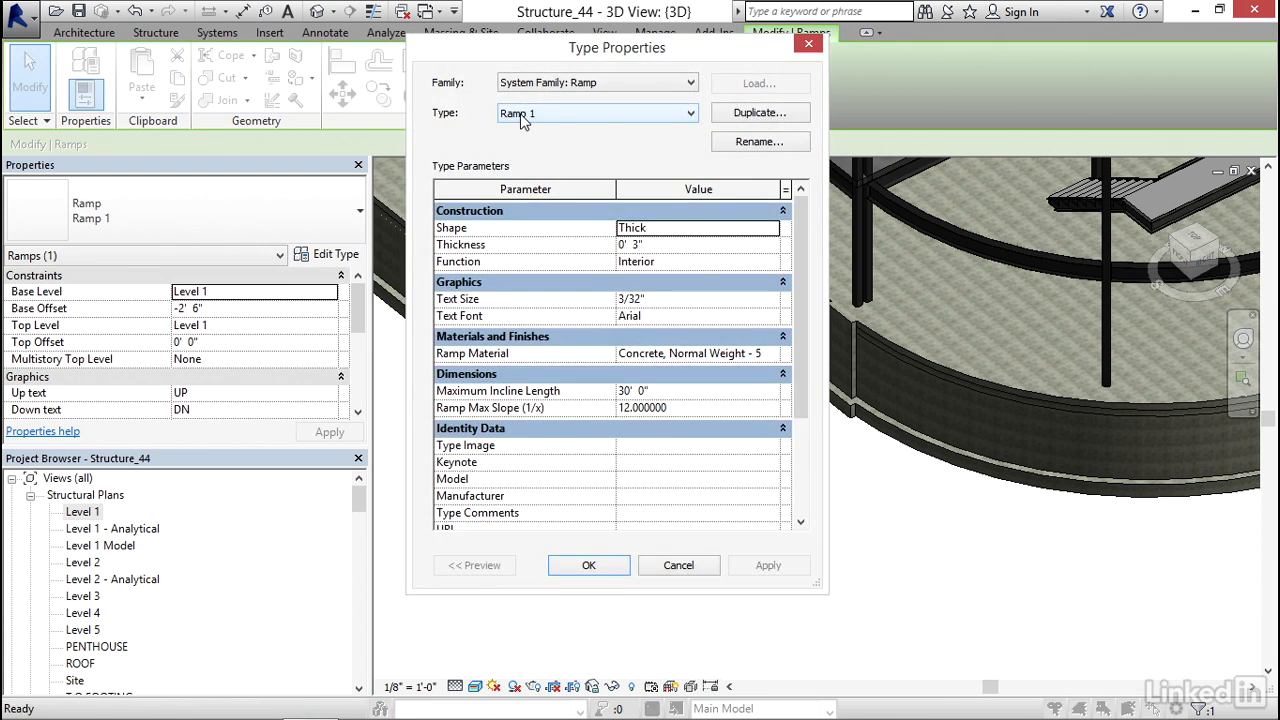
mouse_move(785, 105)
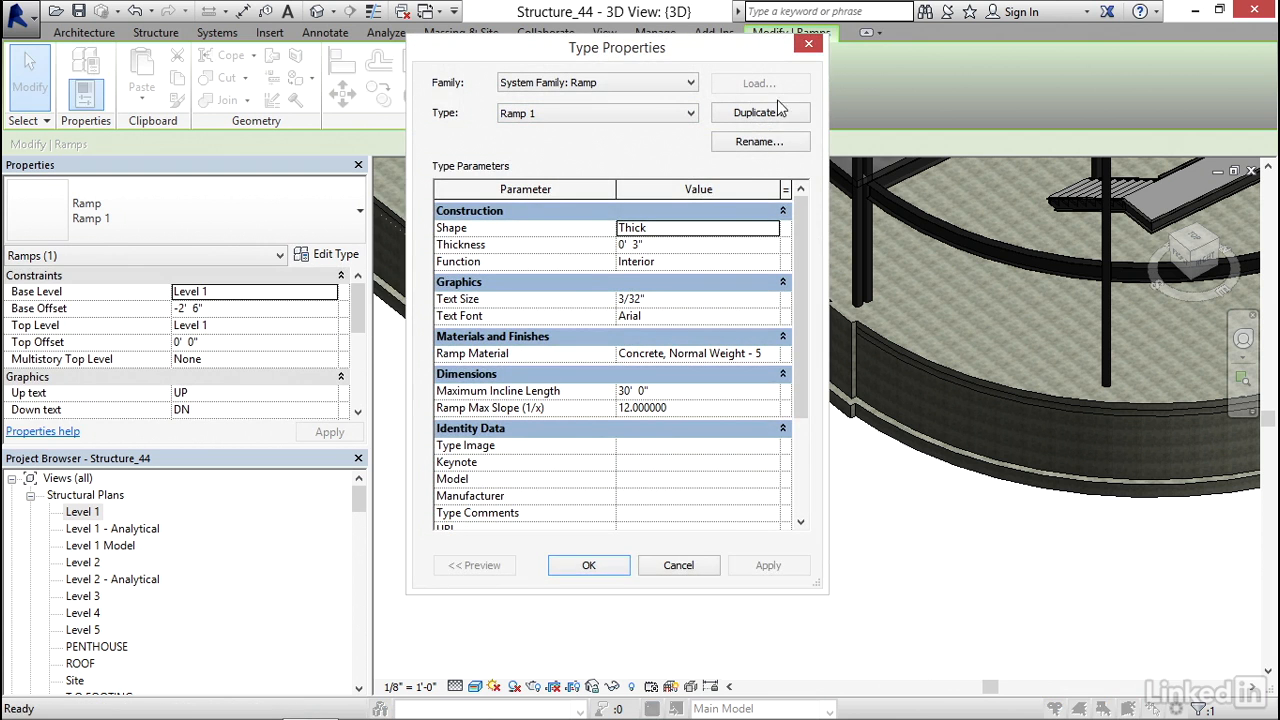
left_click(760, 112)
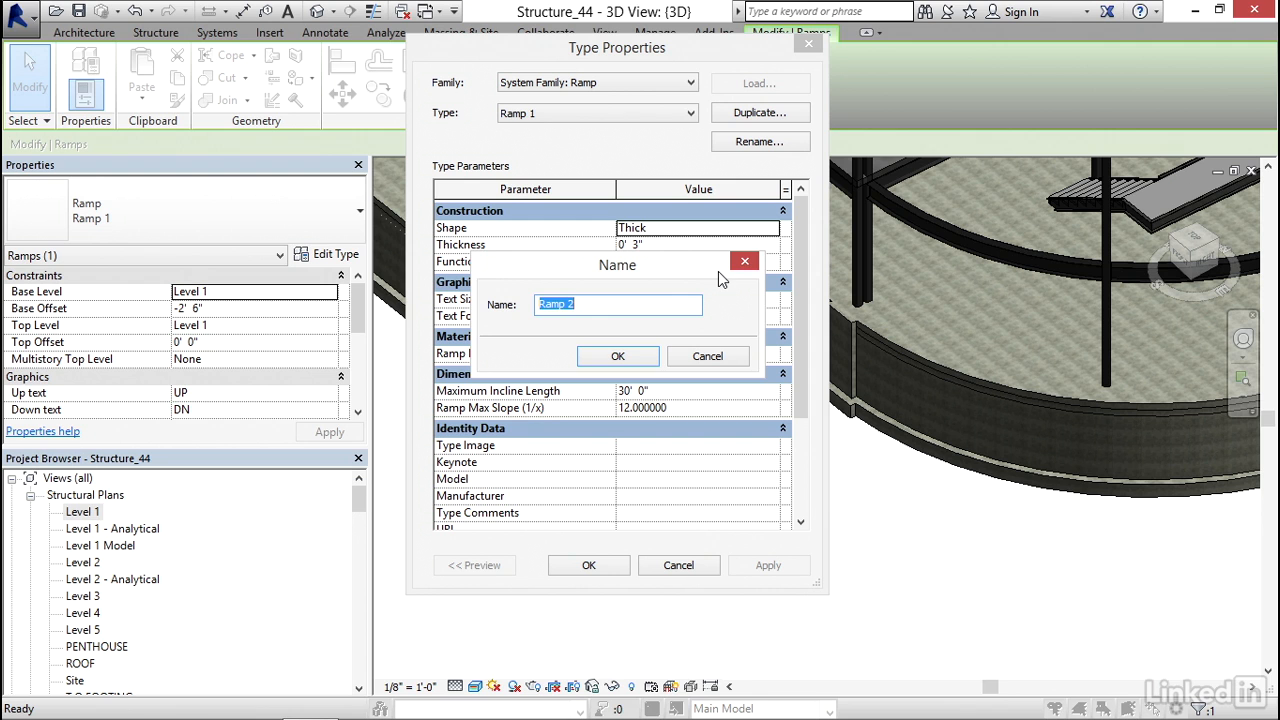
type("Exterior")
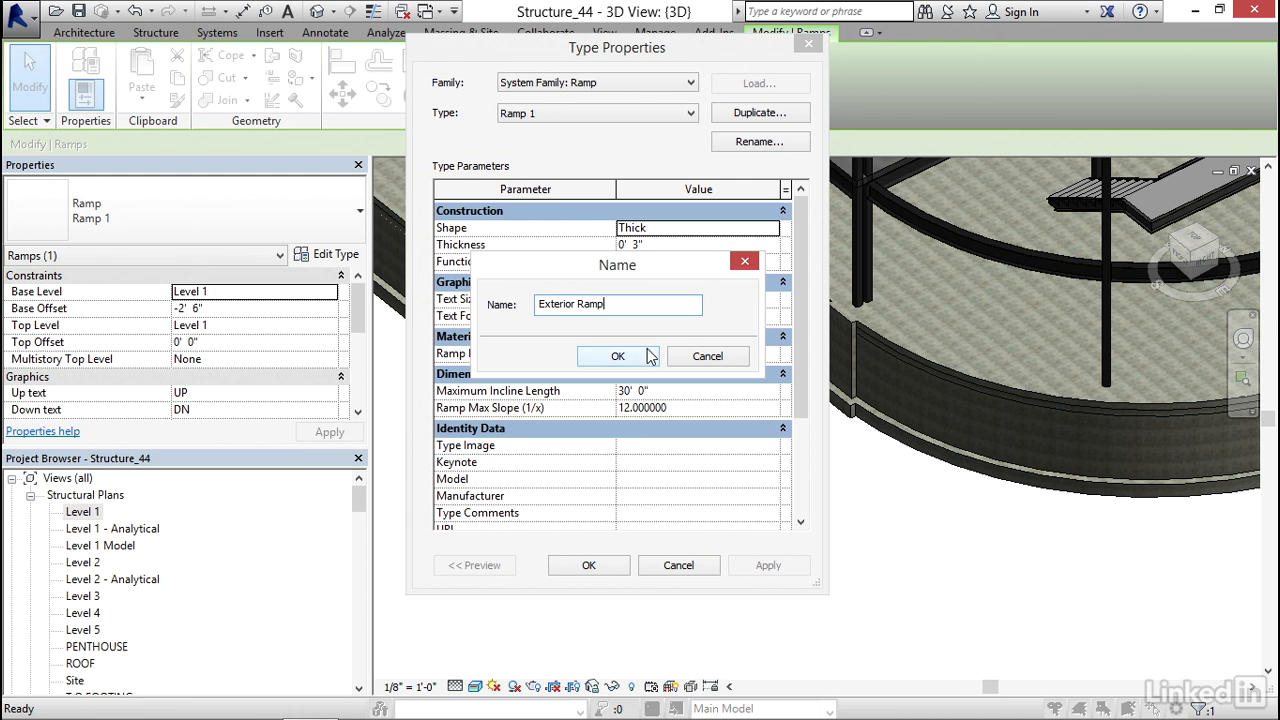
Step: Confirm the Exterior Ramp name, set its Function to Exterior, and apply
left_click(617, 356)
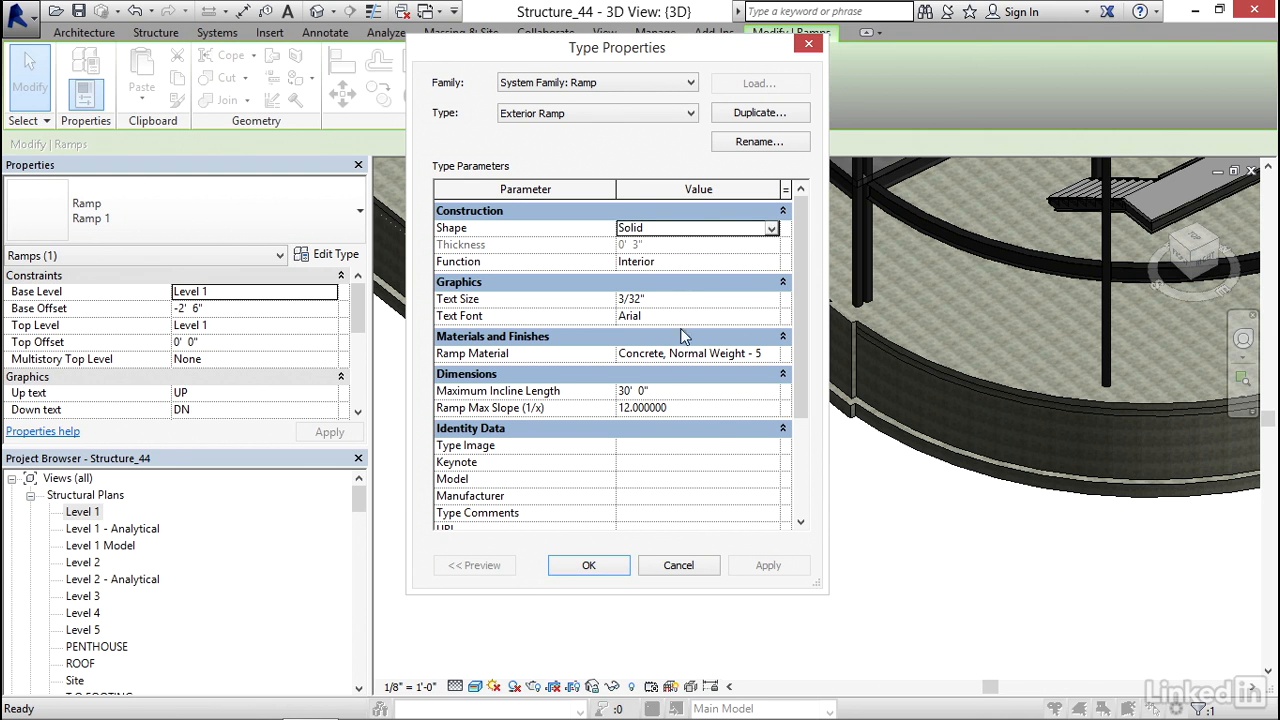
mouse_move(602, 403)
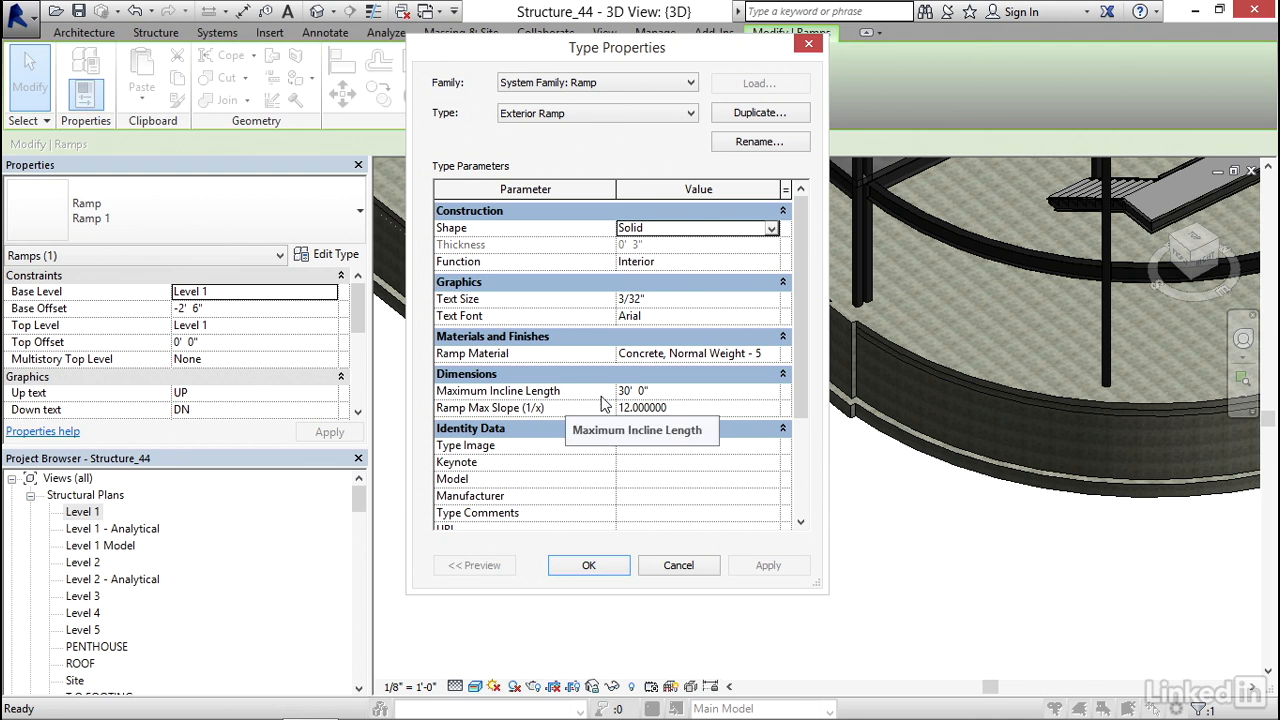
mouse_move(494, 394)
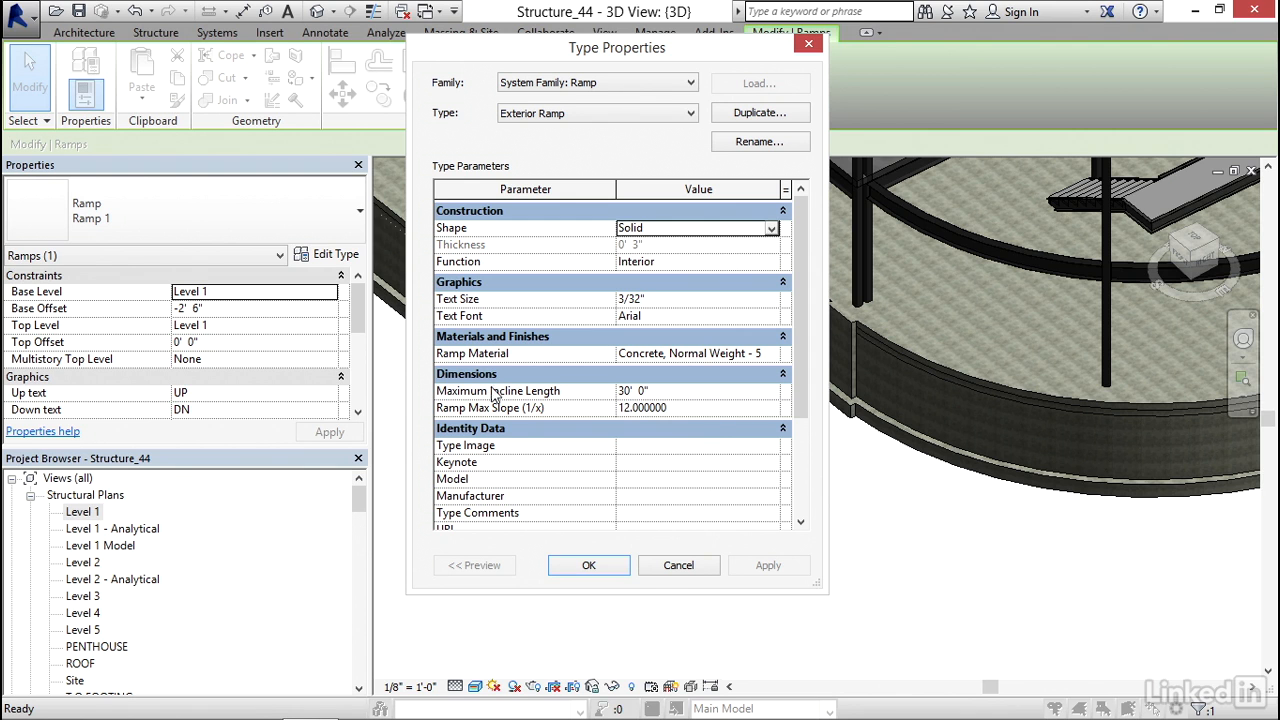
mouse_move(649, 413)
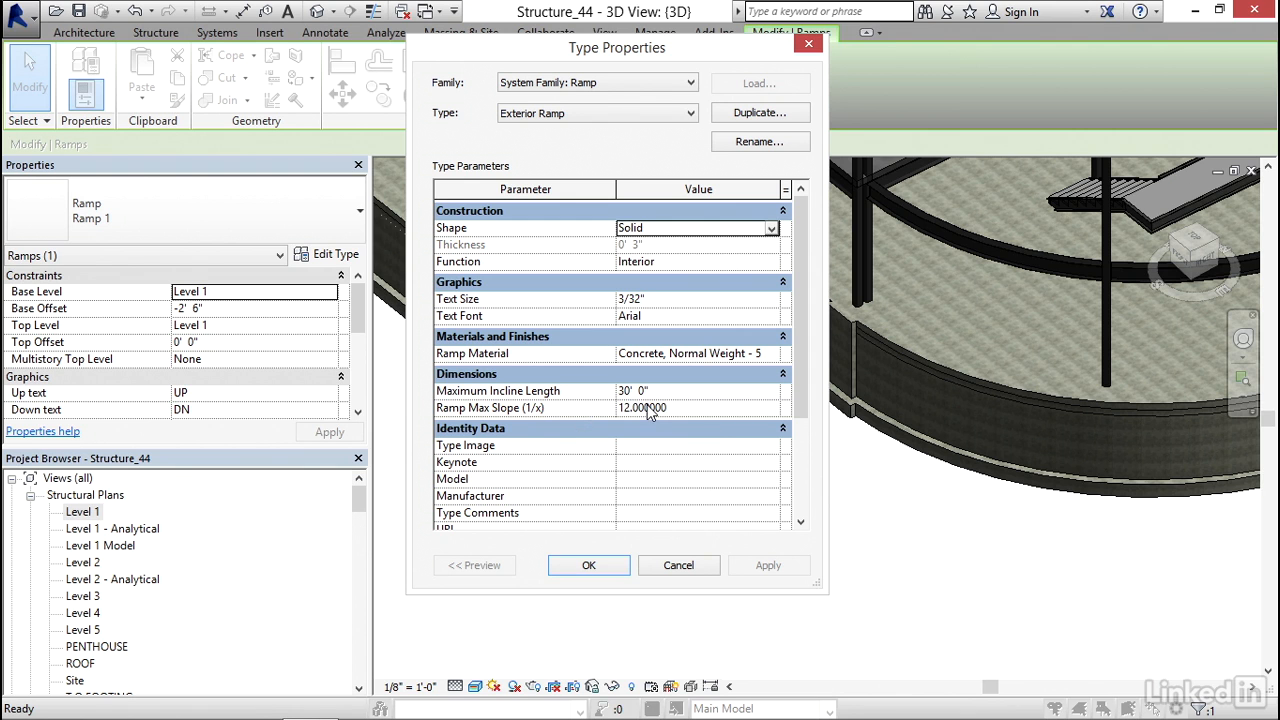
mouse_move(658, 422)
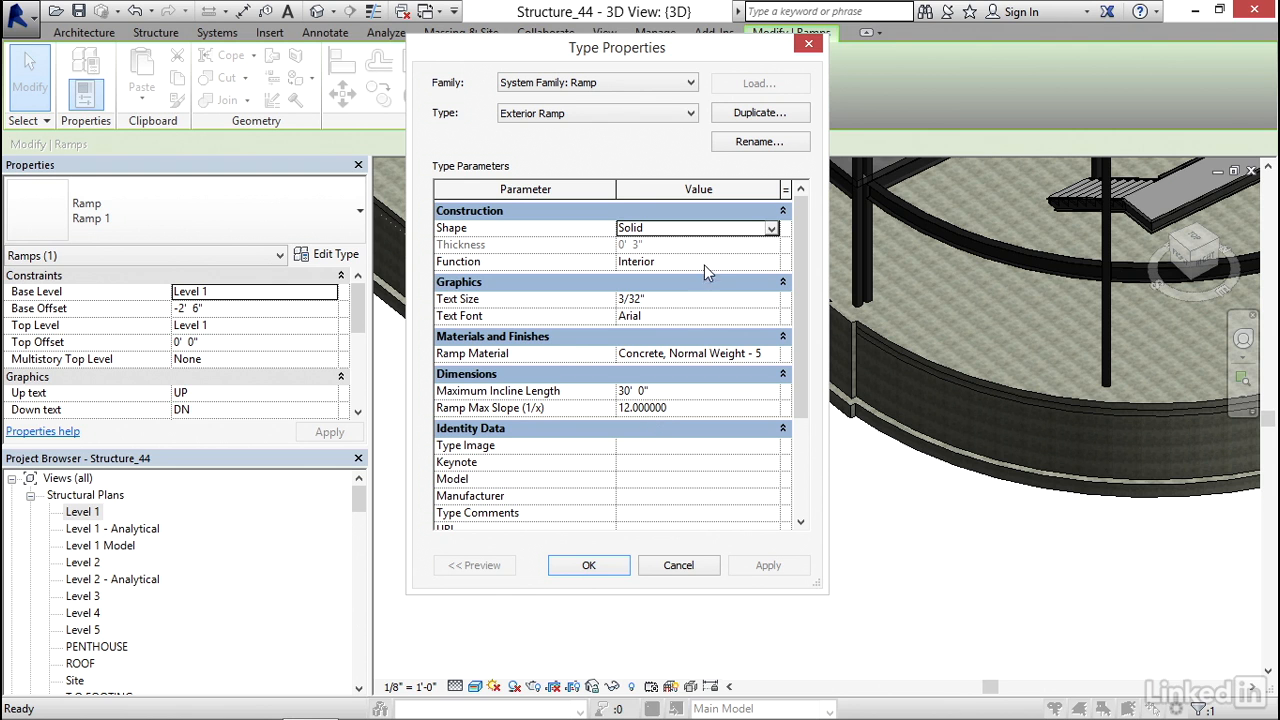
left_click(766, 261)
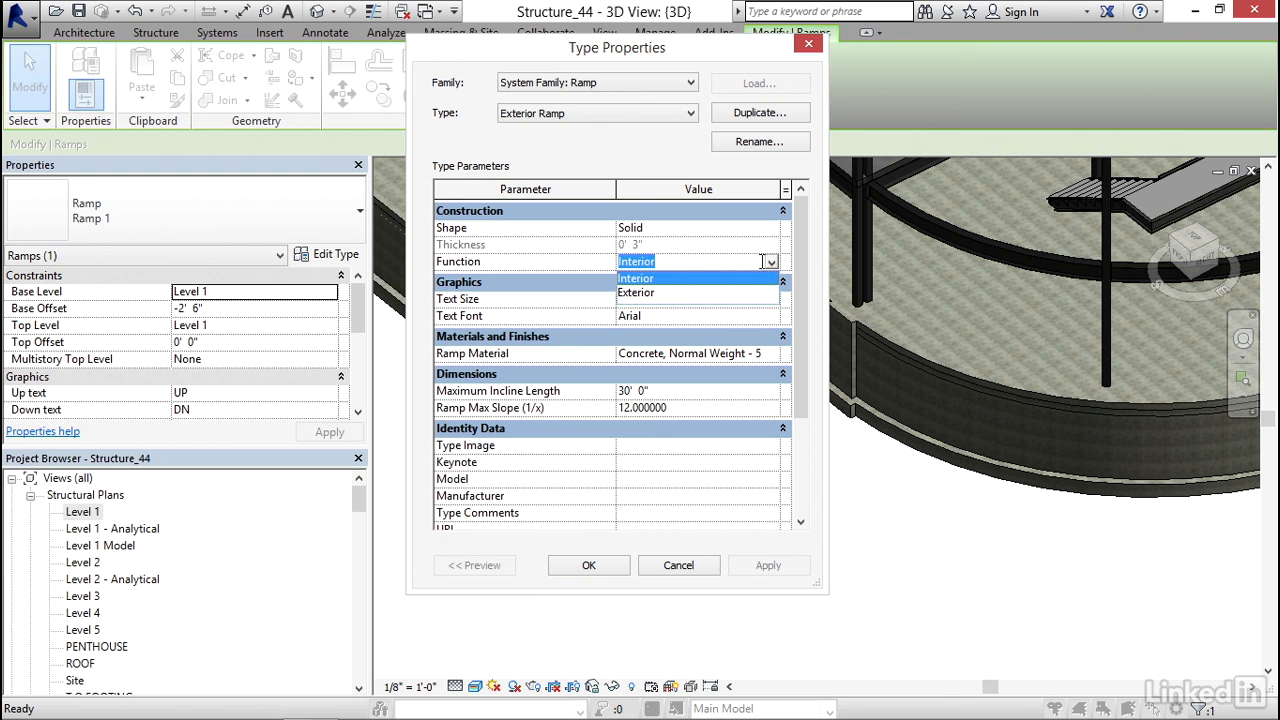
left_click(635, 292)
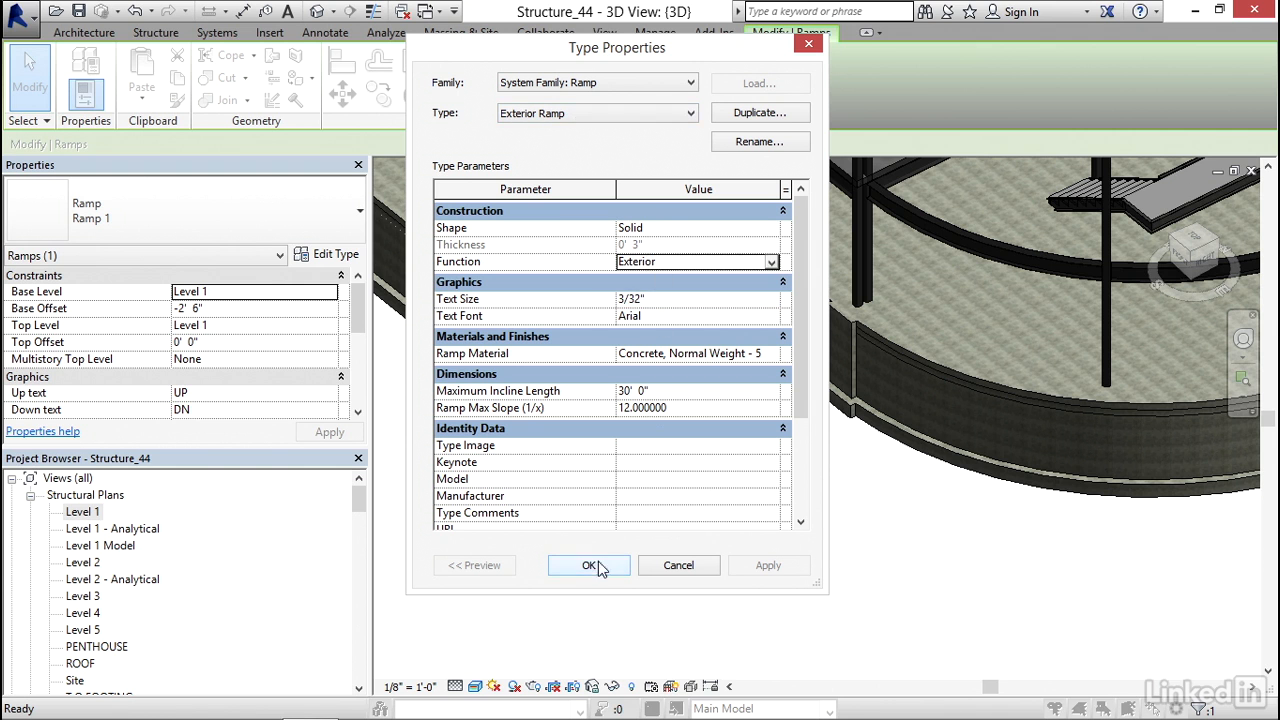
left_click(589, 565)
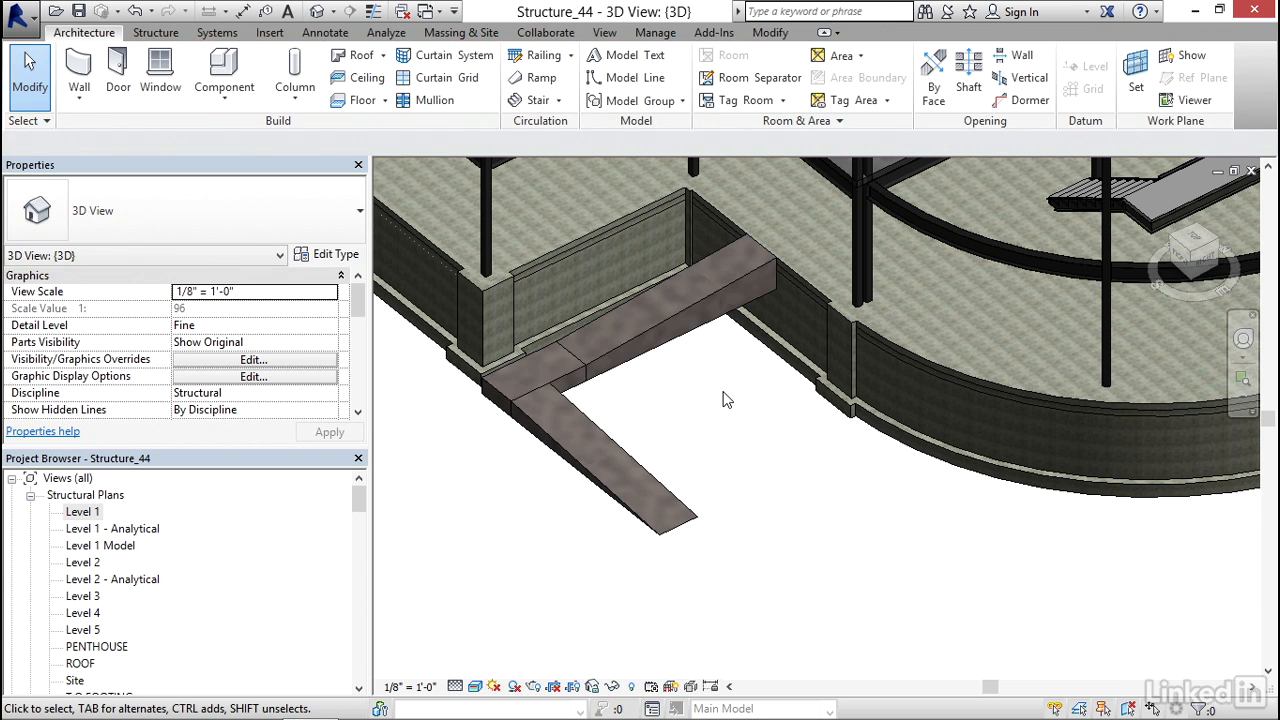
mouse_move(665, 424)
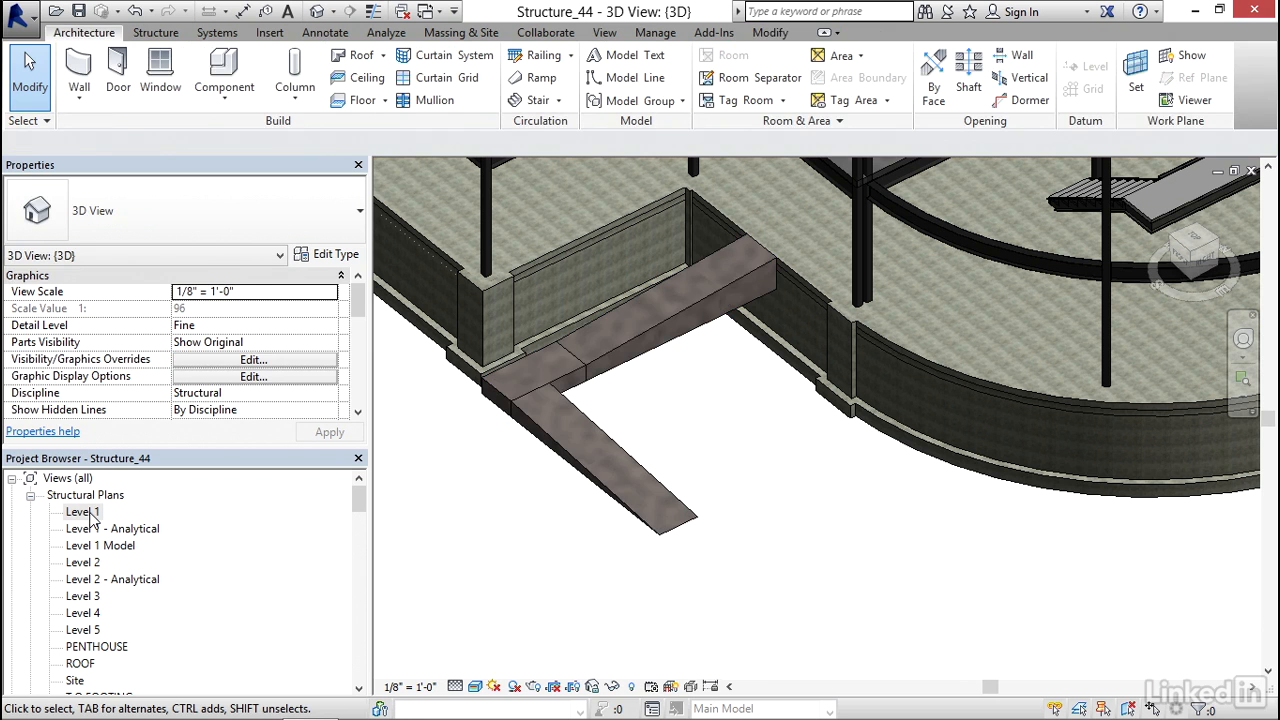
Step: Reopen the Level 1 structural plan to view the L-shaped ramp
double_click(83, 511)
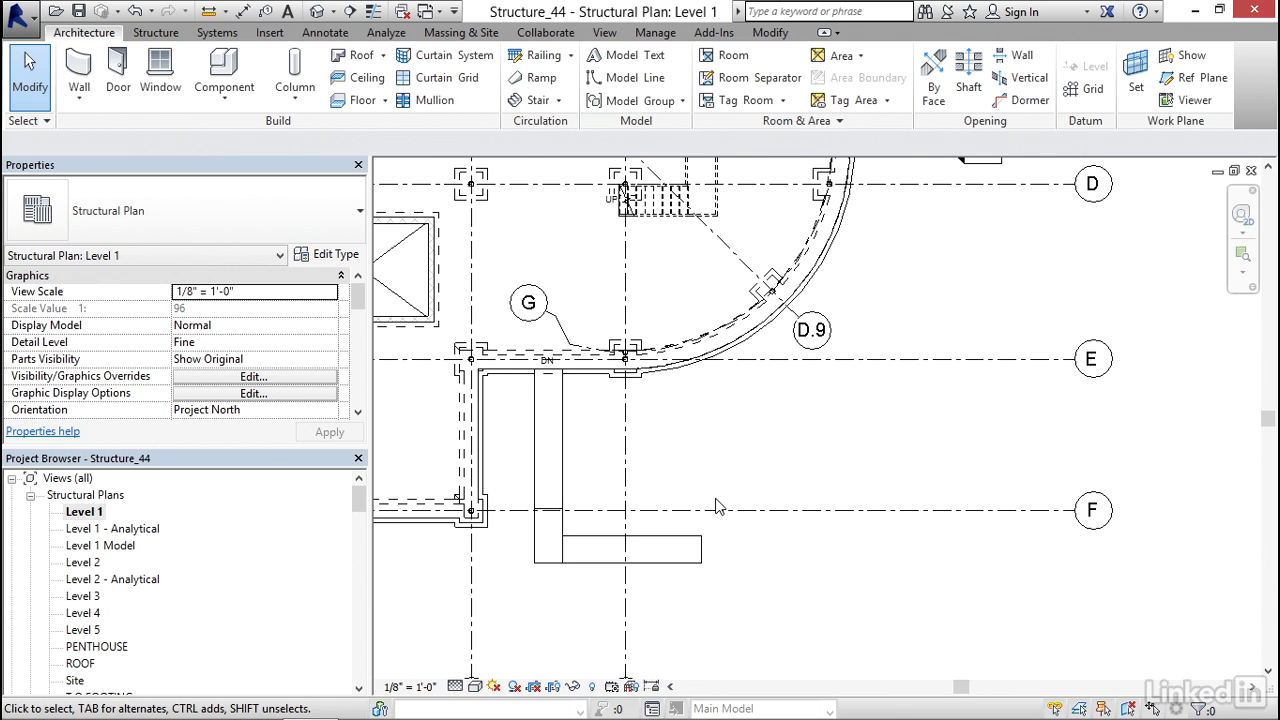
mouse_move(742, 497)
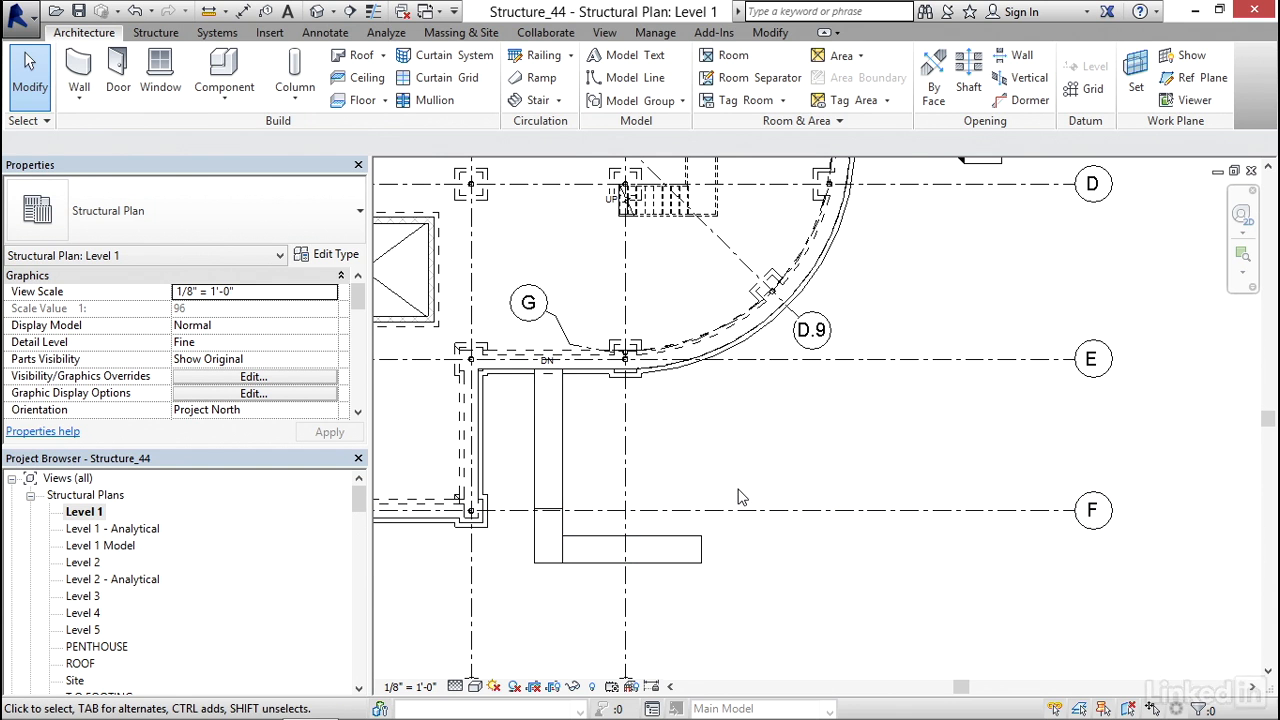